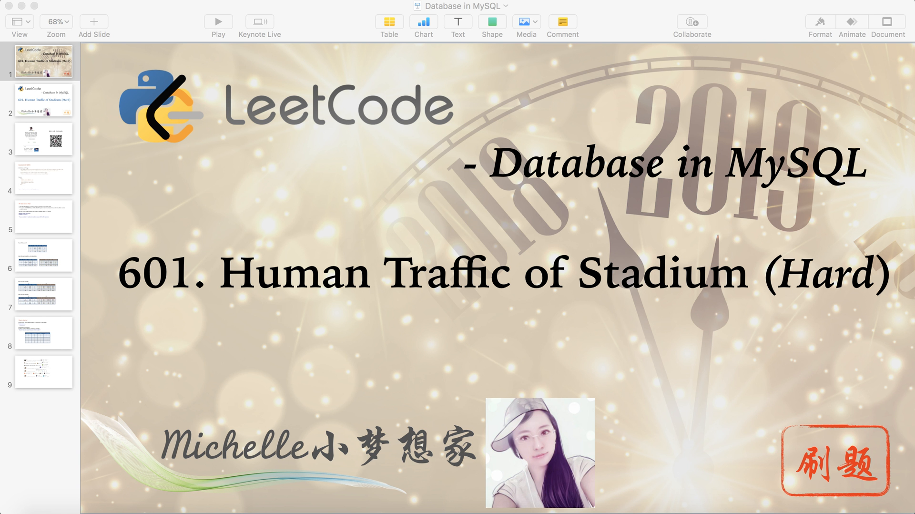
pyautogui.moveTo(815, 287)
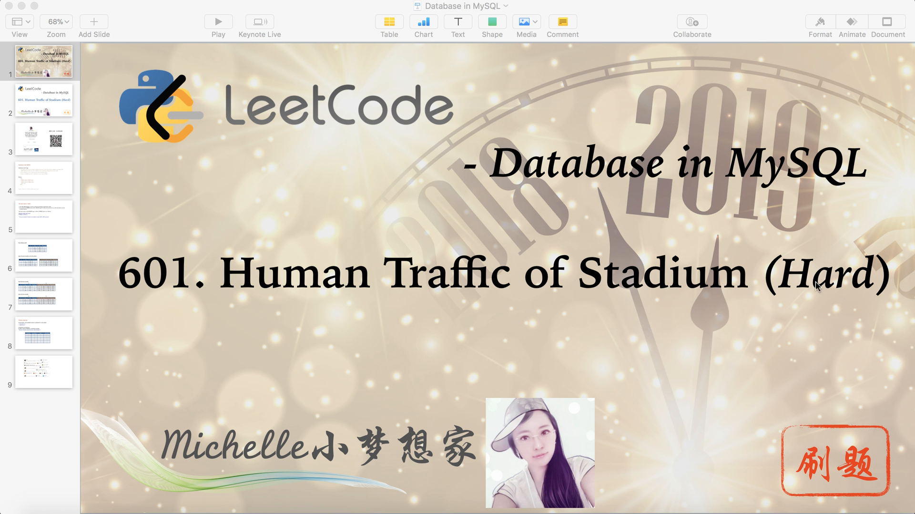
pyautogui.moveTo(819, 323)
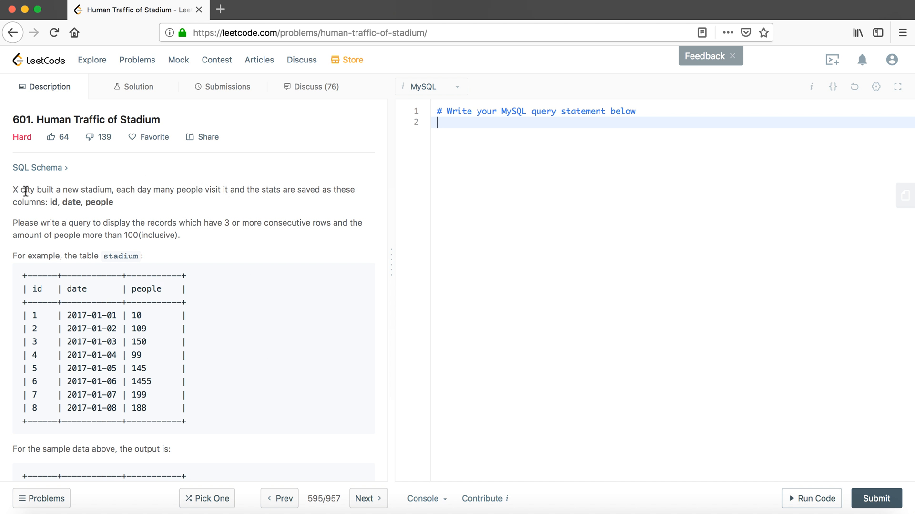
pyautogui.moveTo(14, 204)
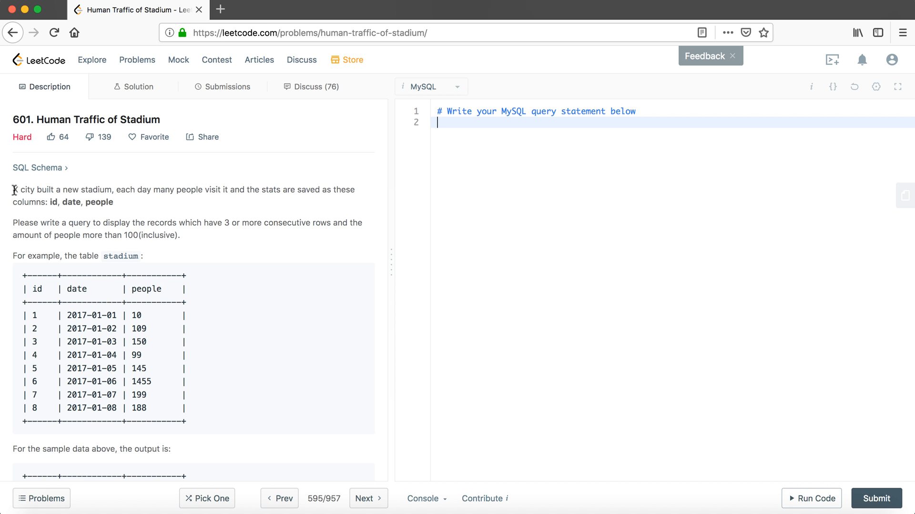
pyautogui.moveTo(86, 202)
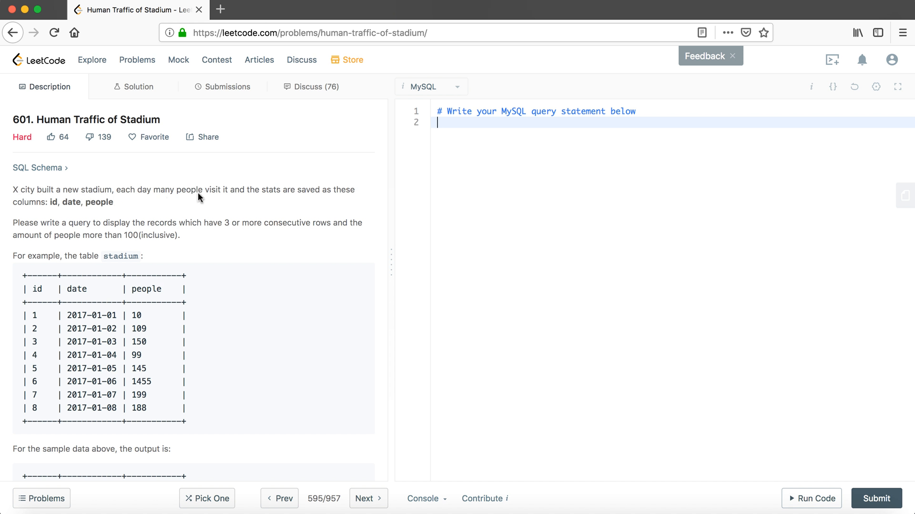
pyautogui.moveTo(247, 200)
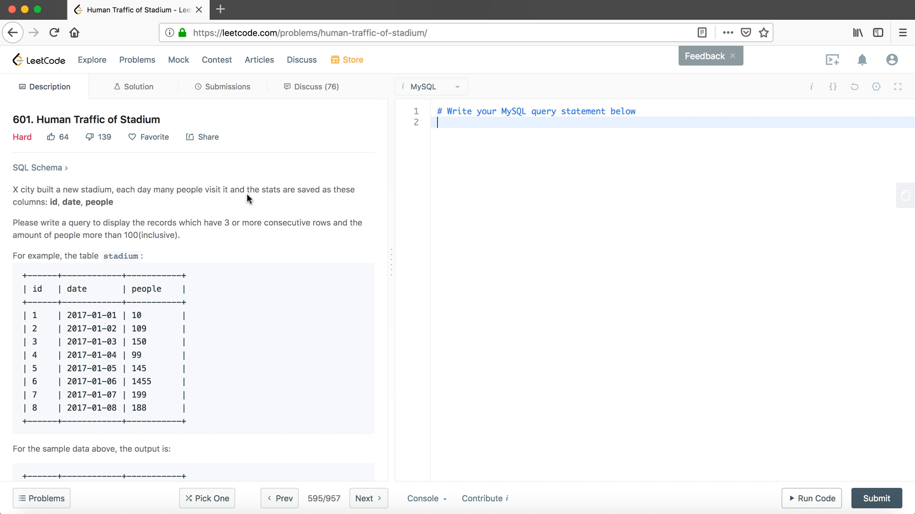
pyautogui.moveTo(341, 201)
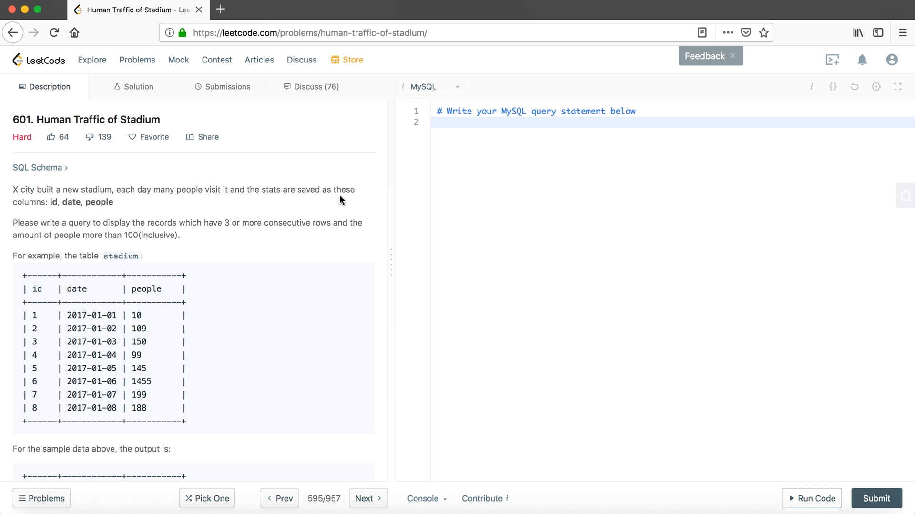
pyautogui.moveTo(79, 214)
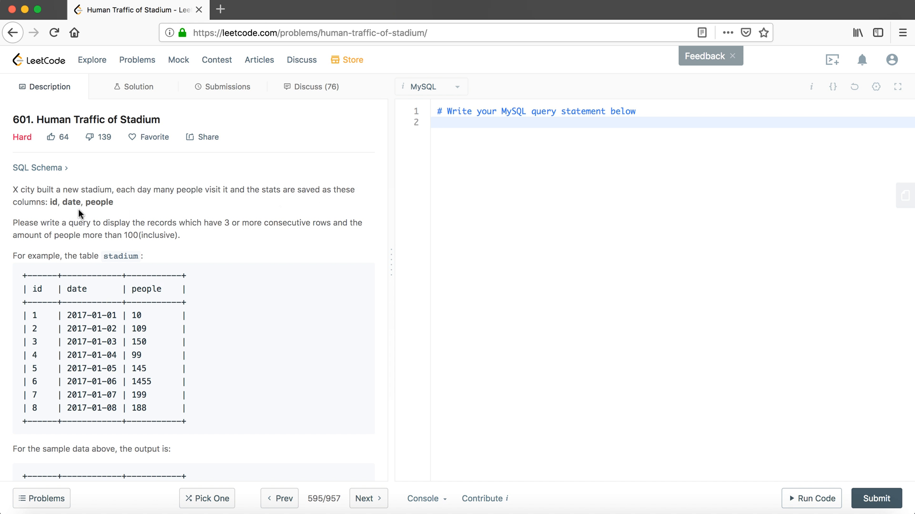
pyautogui.moveTo(27, 237)
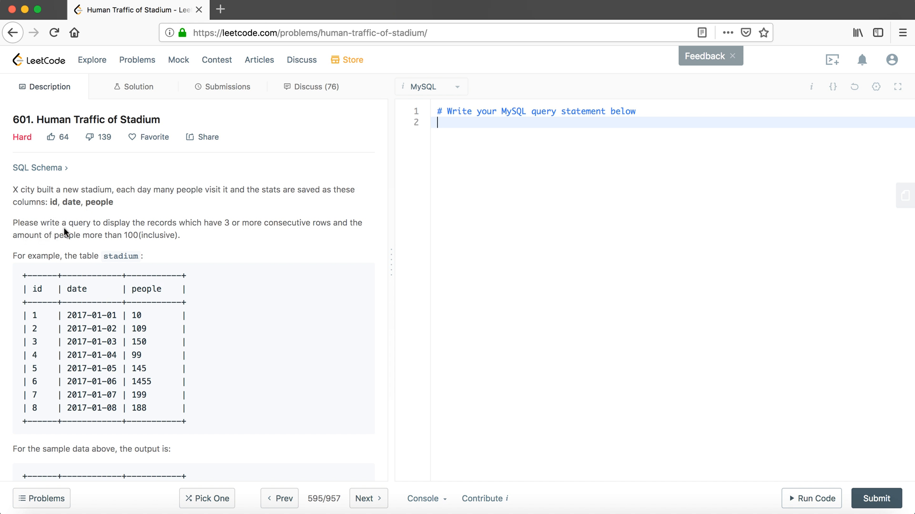
pyautogui.moveTo(166, 231)
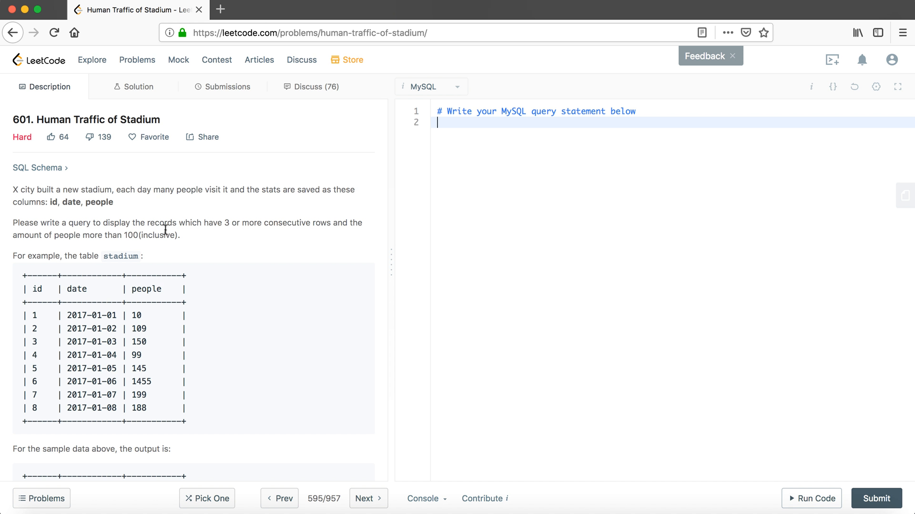
pyautogui.moveTo(269, 226)
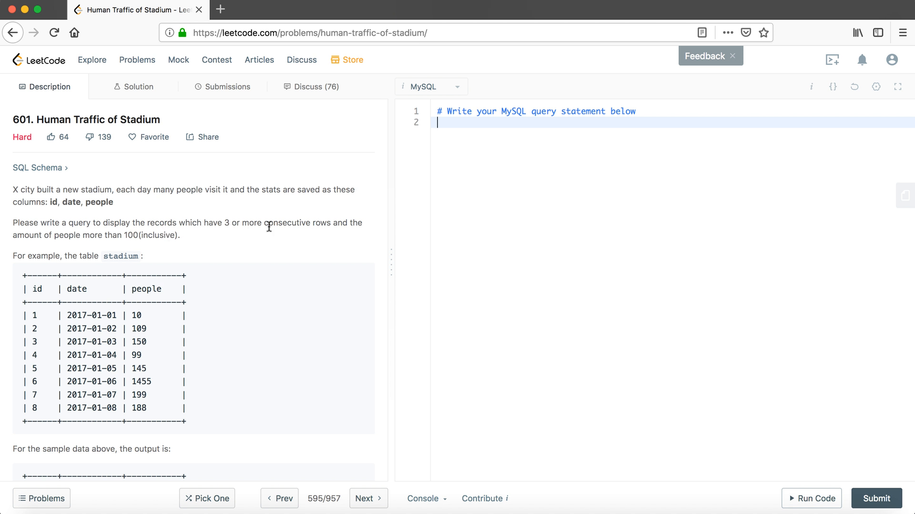
pyautogui.moveTo(123, 245)
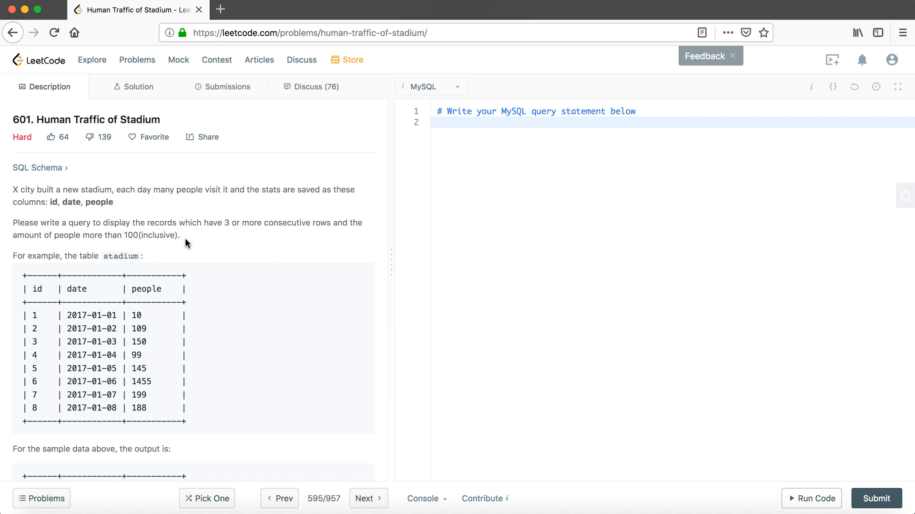
pyautogui.moveTo(138, 241)
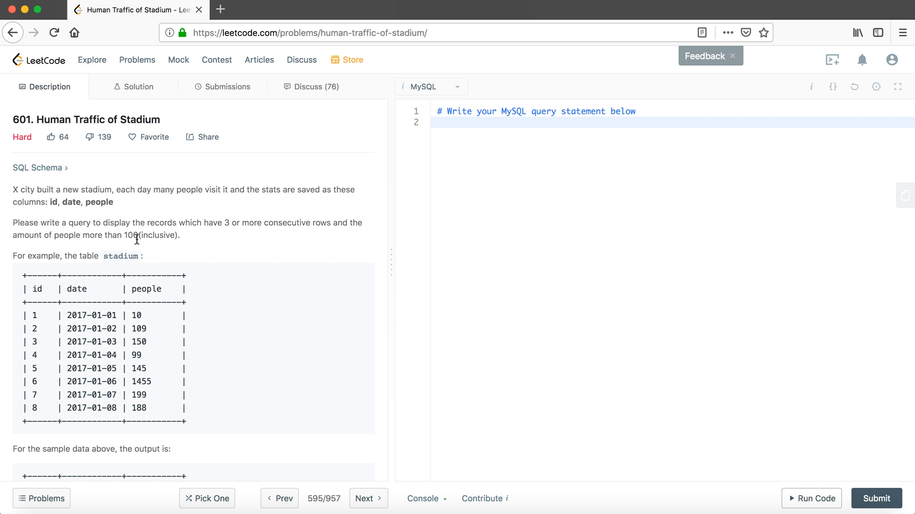
pyautogui.moveTo(53, 254)
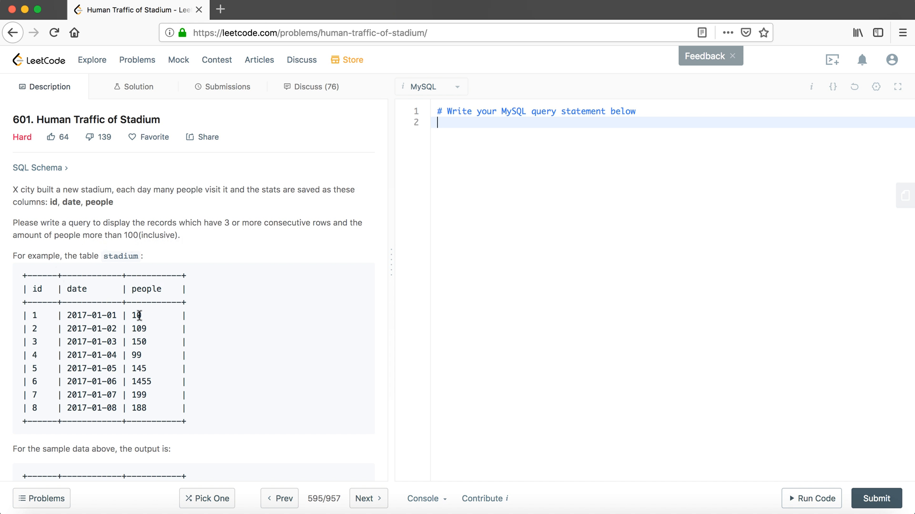
pyautogui.moveTo(152, 318)
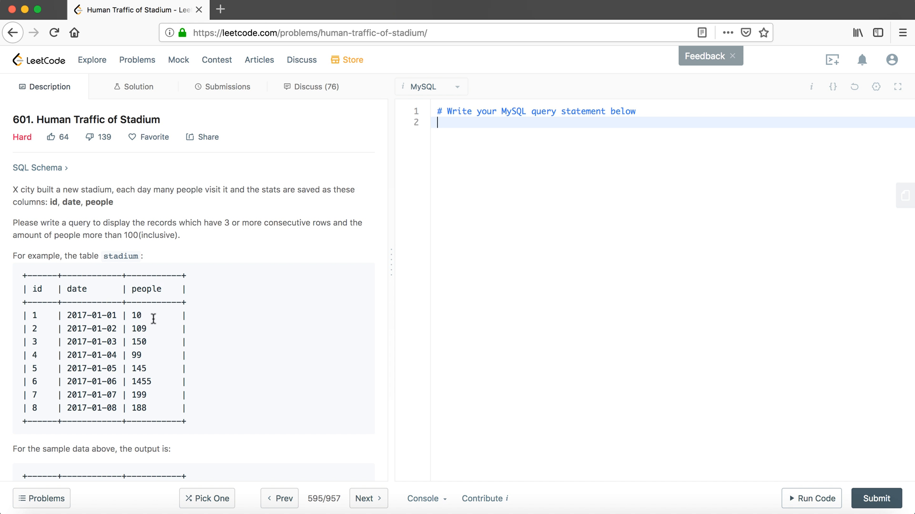
# Begin the MySQL query with a SELECT line and a FROM line
pyautogui.scroll(-3)
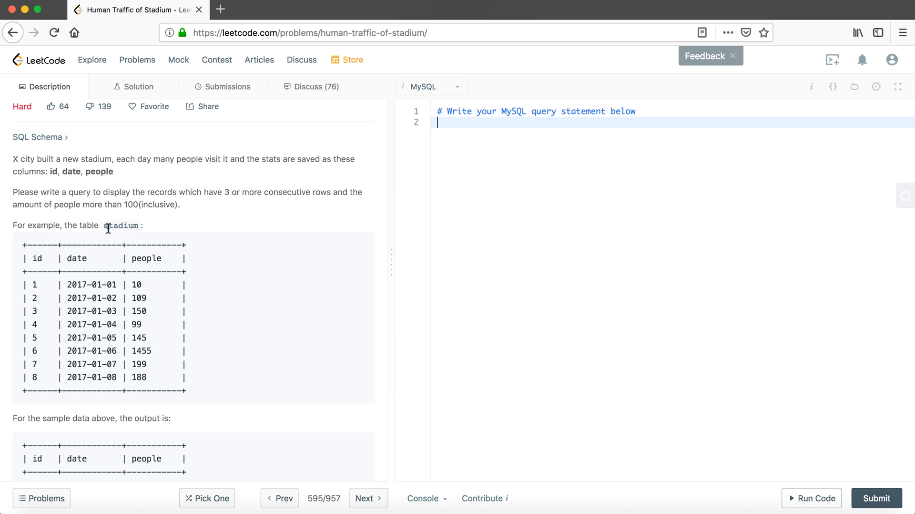
pyautogui.moveTo(237, 331)
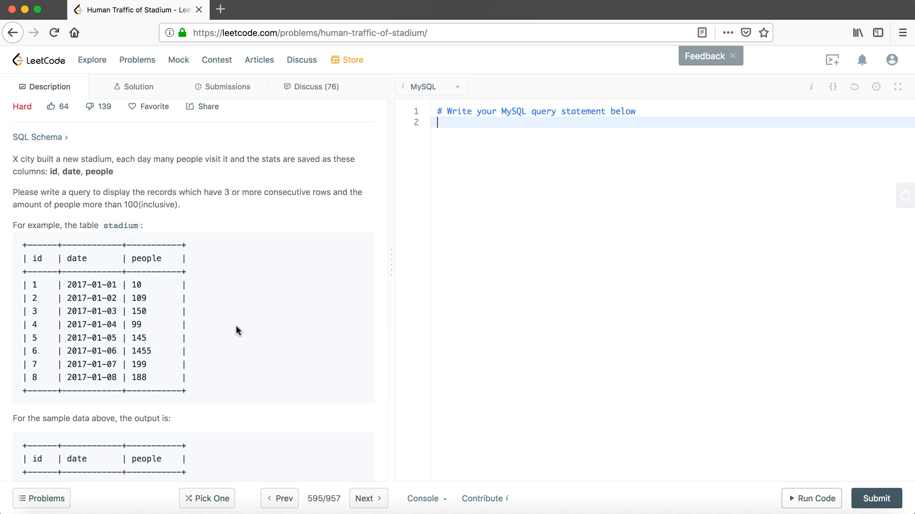
pyautogui.scroll(-3)
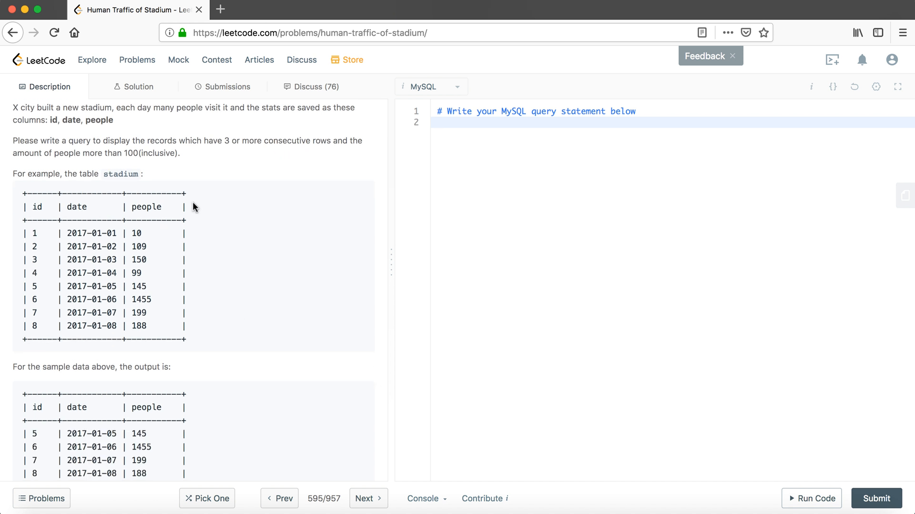
pyautogui.moveTo(230, 167)
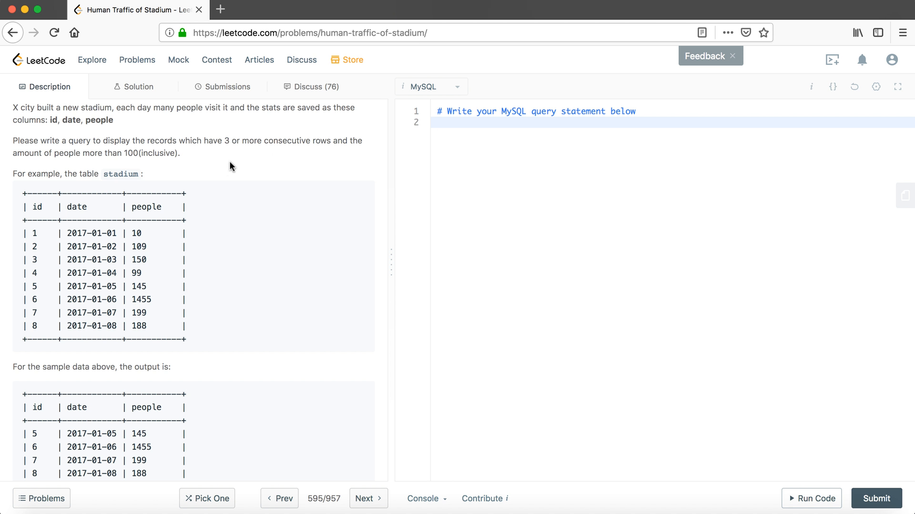
pyautogui.moveTo(224, 151)
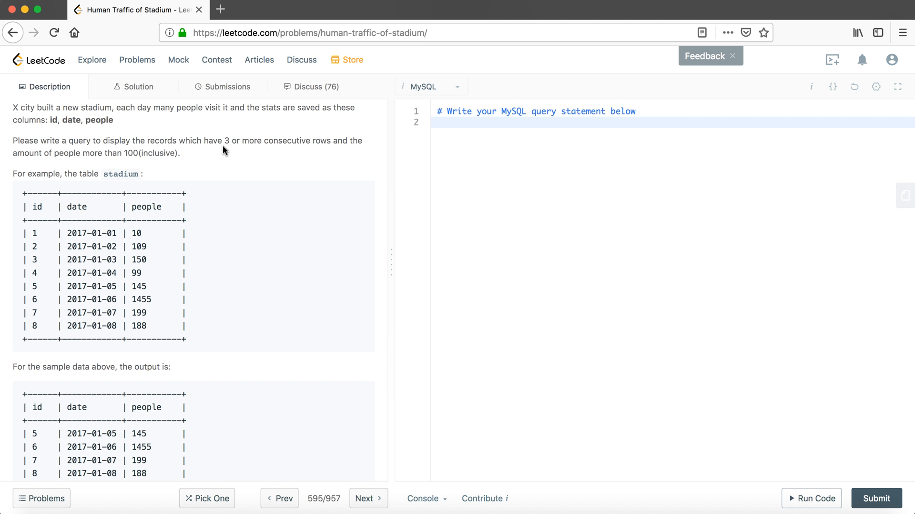
pyautogui.moveTo(212, 143)
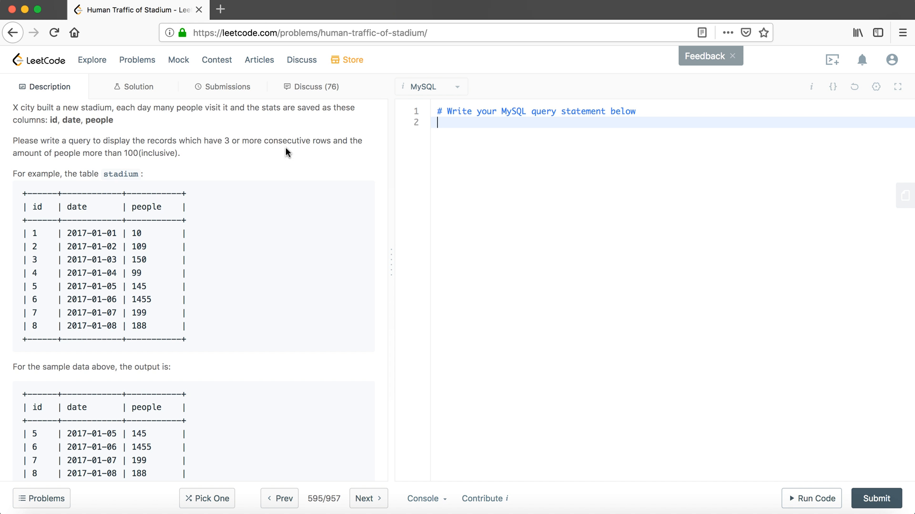
pyautogui.moveTo(112, 142)
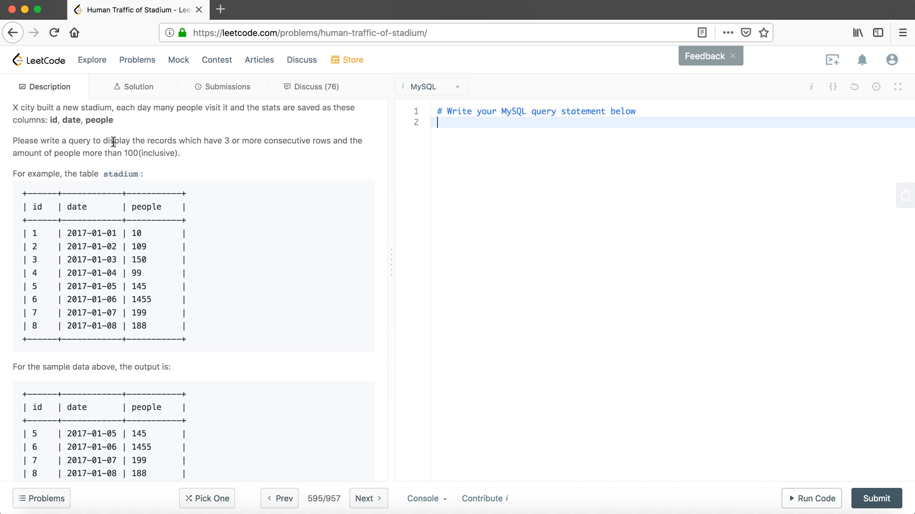
pyautogui.moveTo(70, 155)
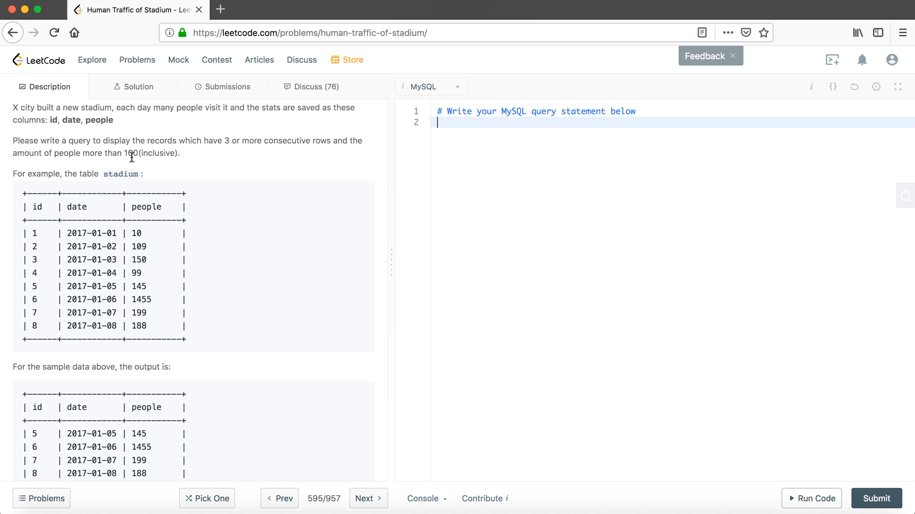
pyautogui.scroll(-3)
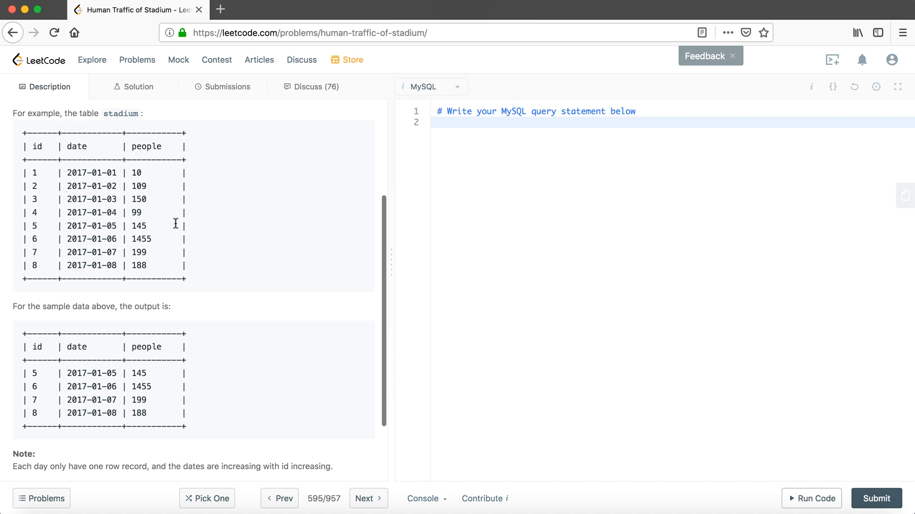
pyautogui.moveTo(34, 334)
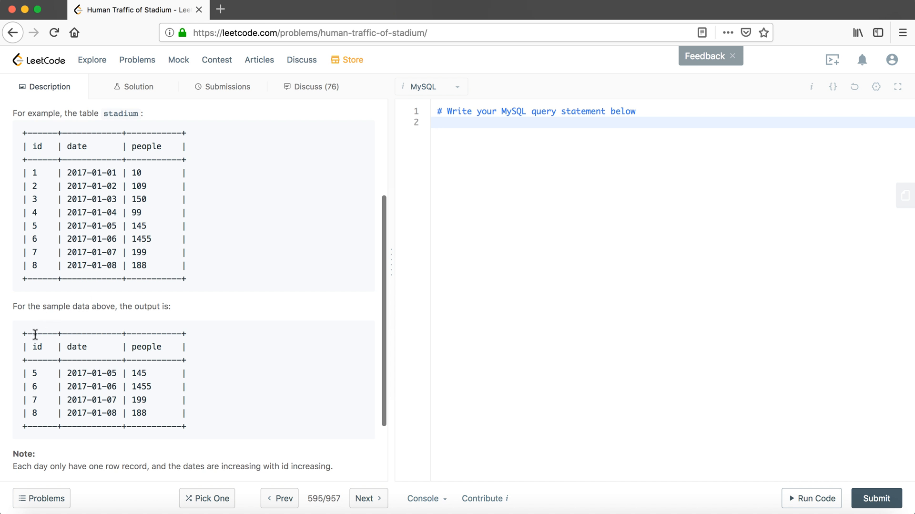
pyautogui.moveTo(28, 401)
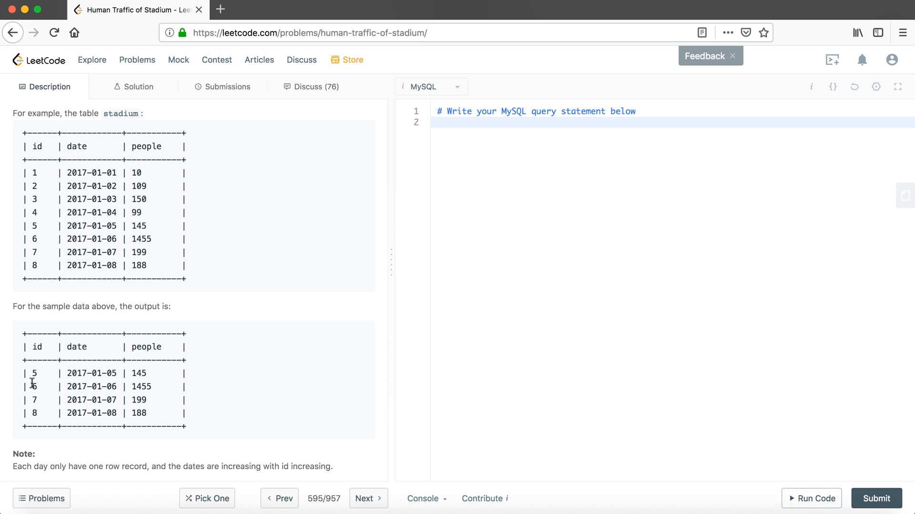
pyautogui.moveTo(90, 361)
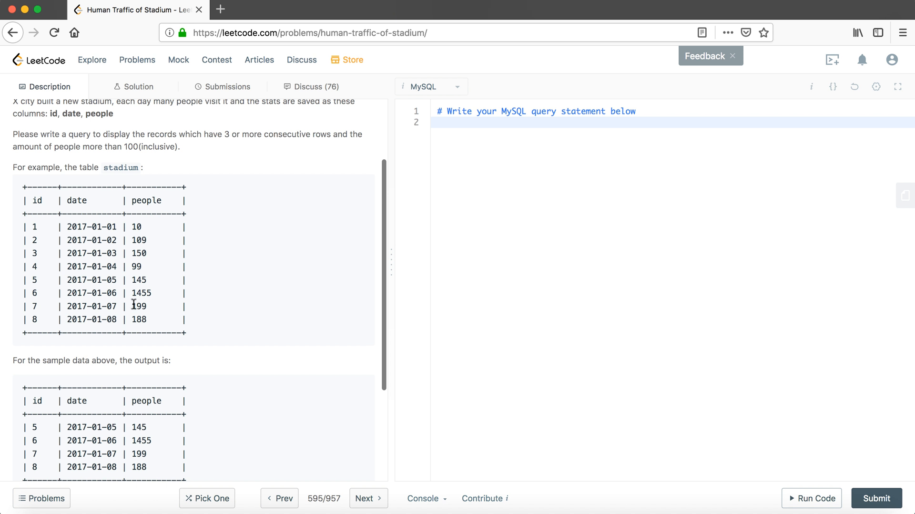
pyautogui.moveTo(104, 405)
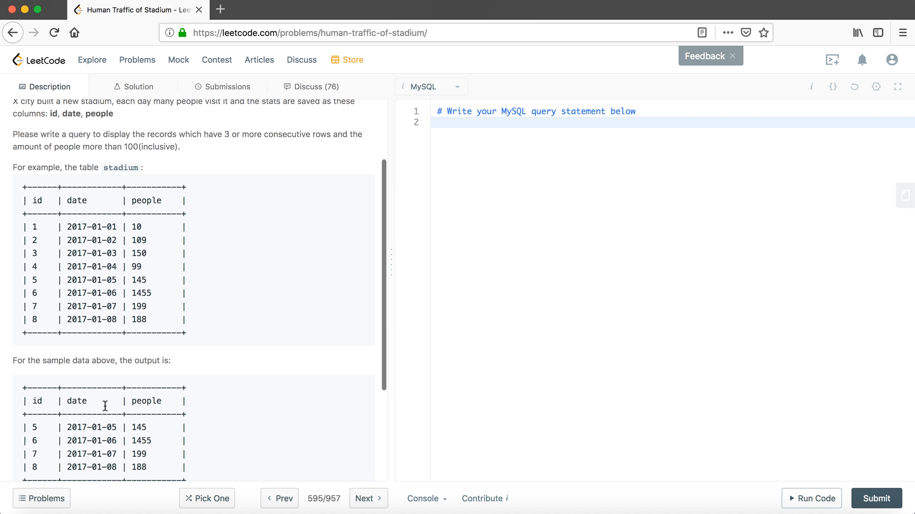
pyautogui.moveTo(93, 426)
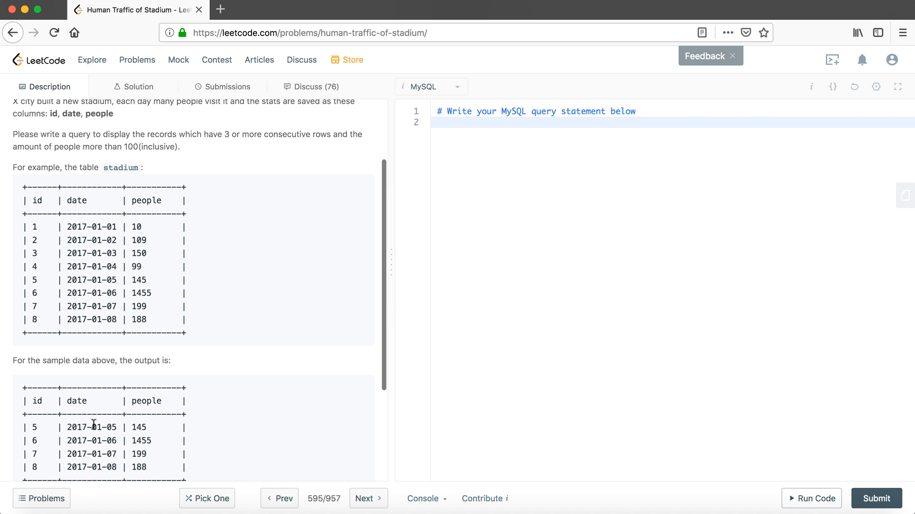
pyautogui.moveTo(166, 424)
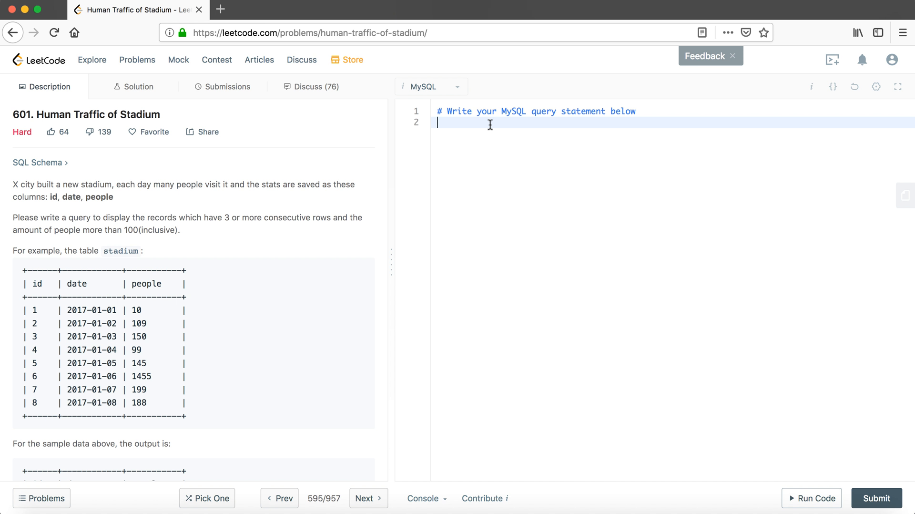
pyautogui.write('SELECT')
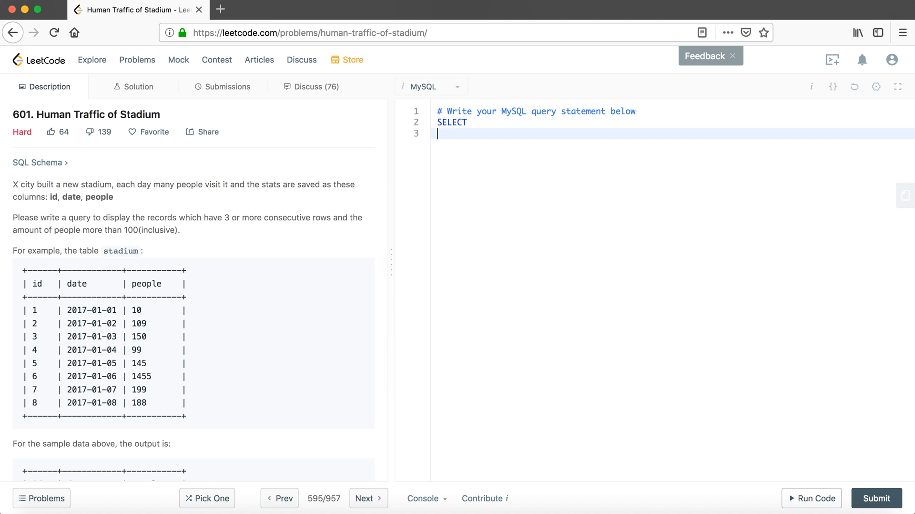
pyautogui.write('FROM')
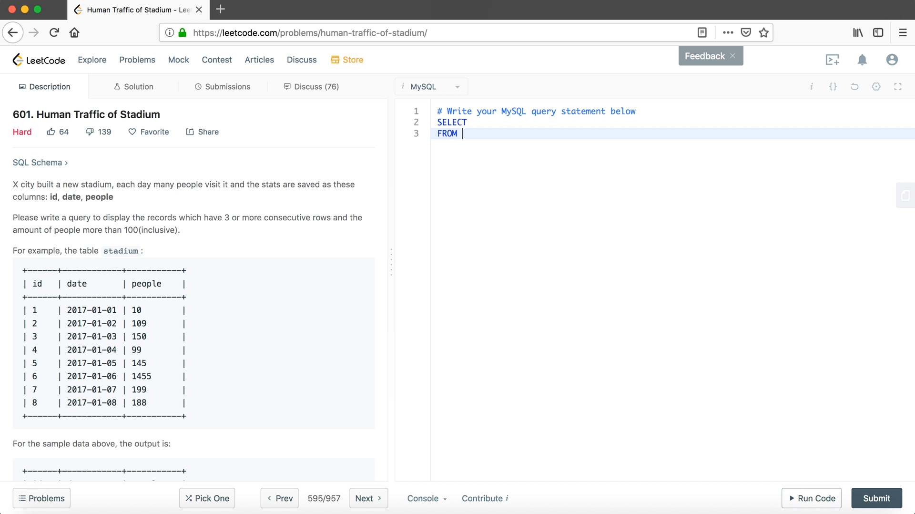
pyautogui.moveTo(203, 306)
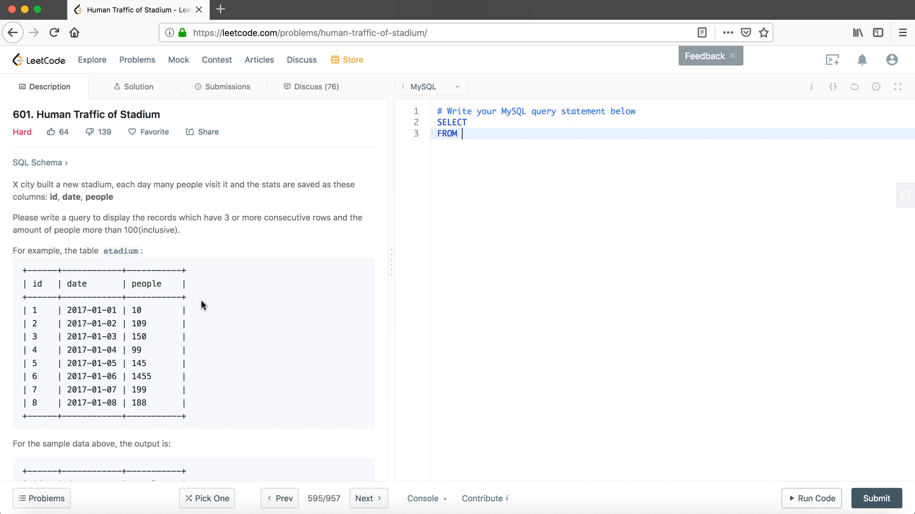
pyautogui.moveTo(240, 250)
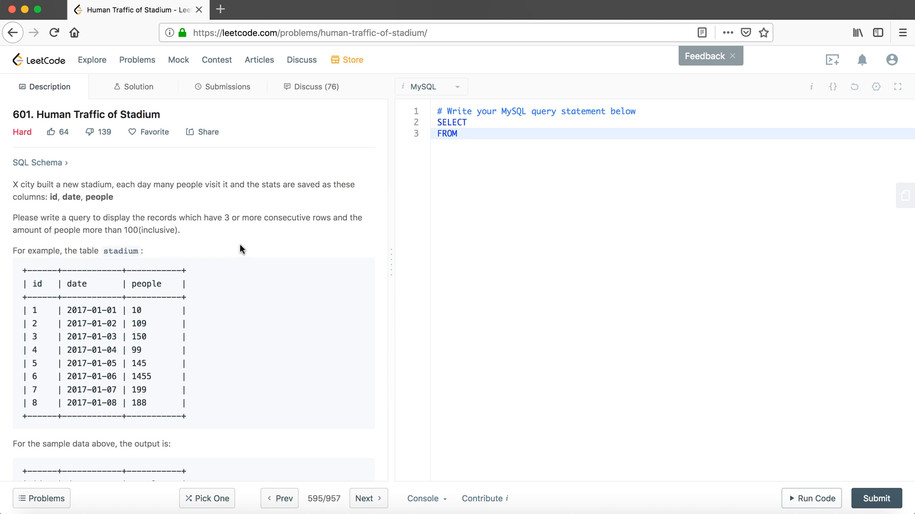
pyautogui.moveTo(206, 285)
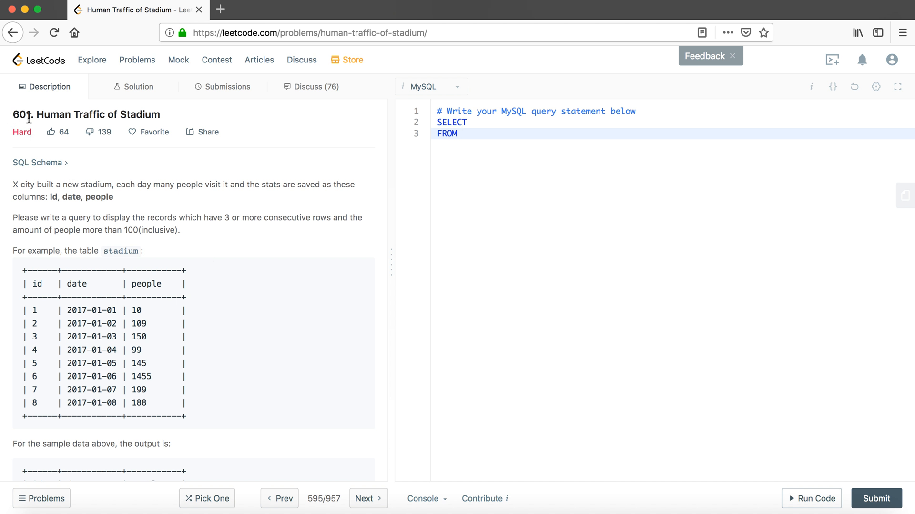
pyautogui.moveTo(151, 301)
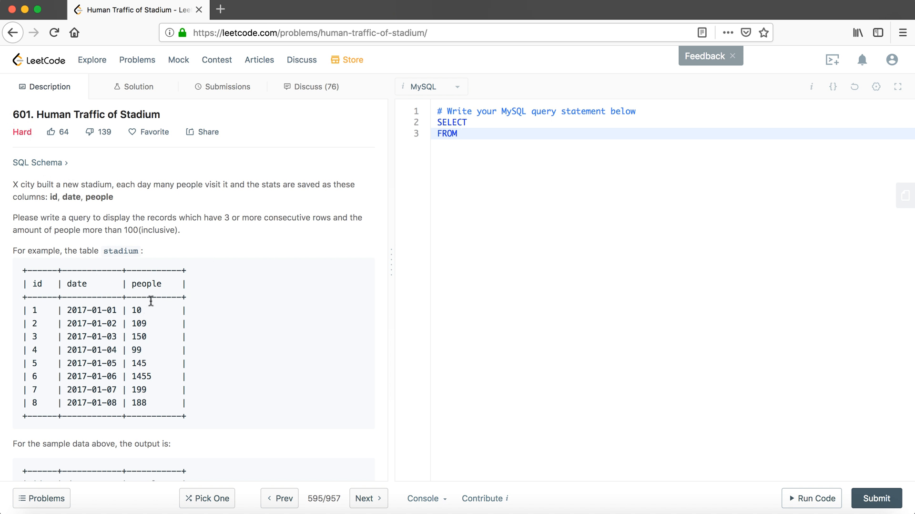
pyautogui.moveTo(200, 307)
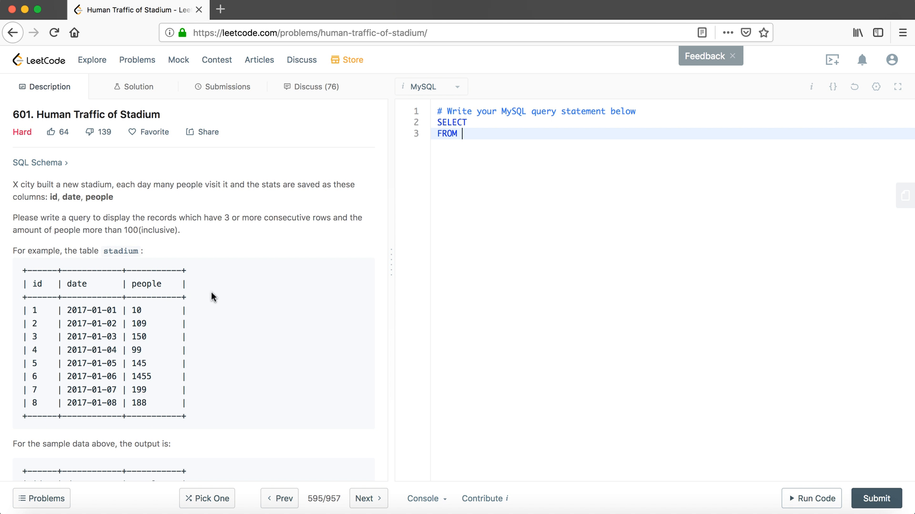
pyautogui.moveTo(299, 299)
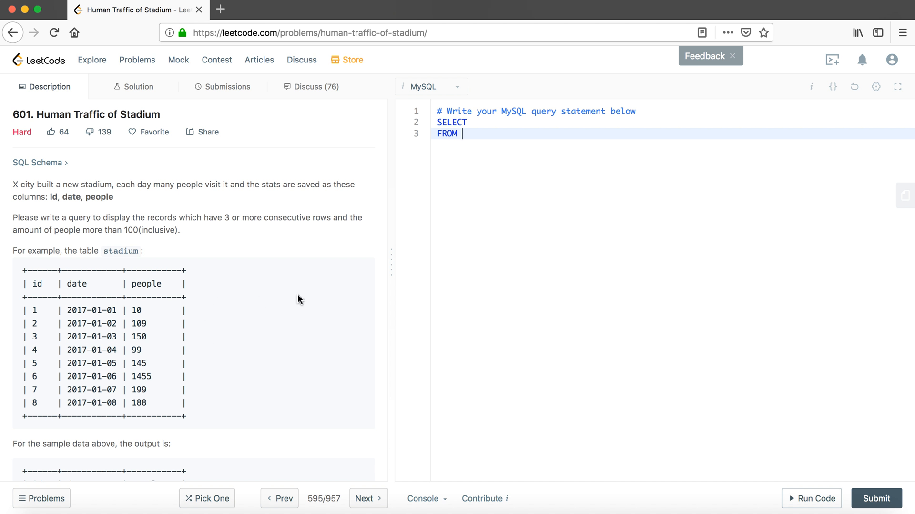
pyautogui.moveTo(234, 292)
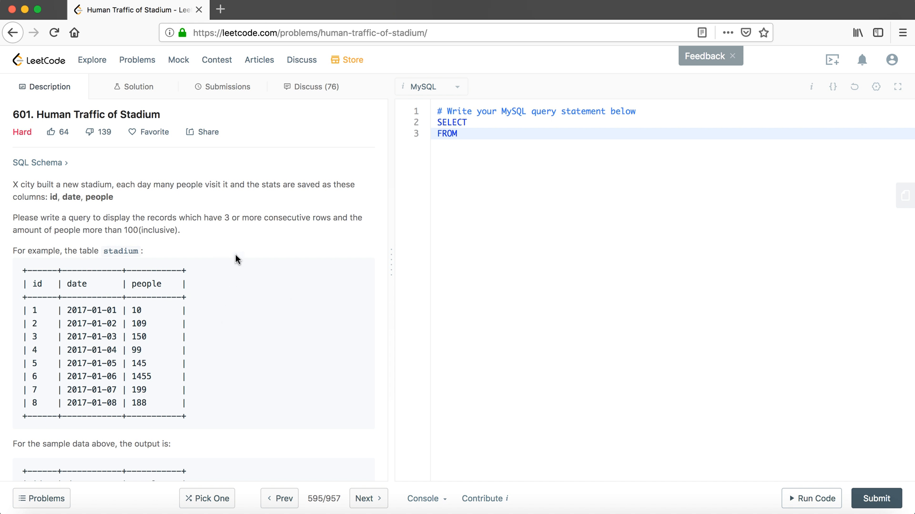
pyautogui.moveTo(191, 250)
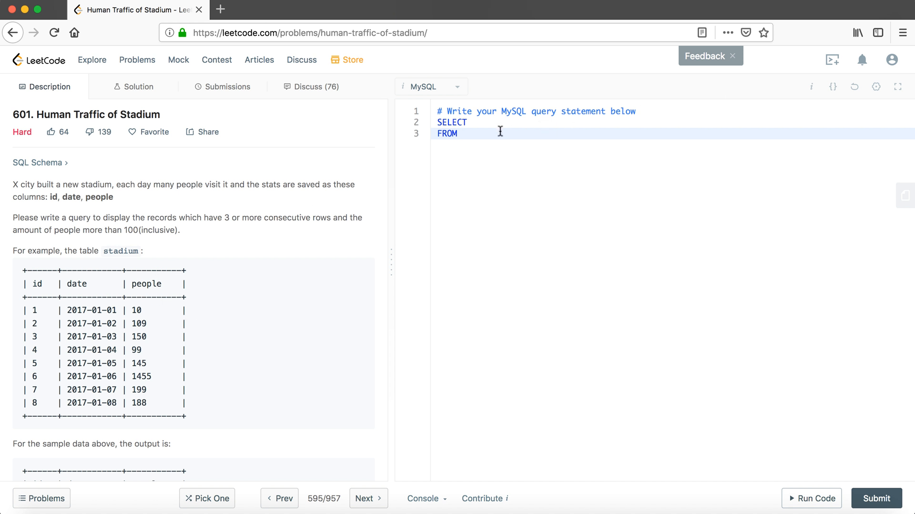
pyautogui.moveTo(664, 128)
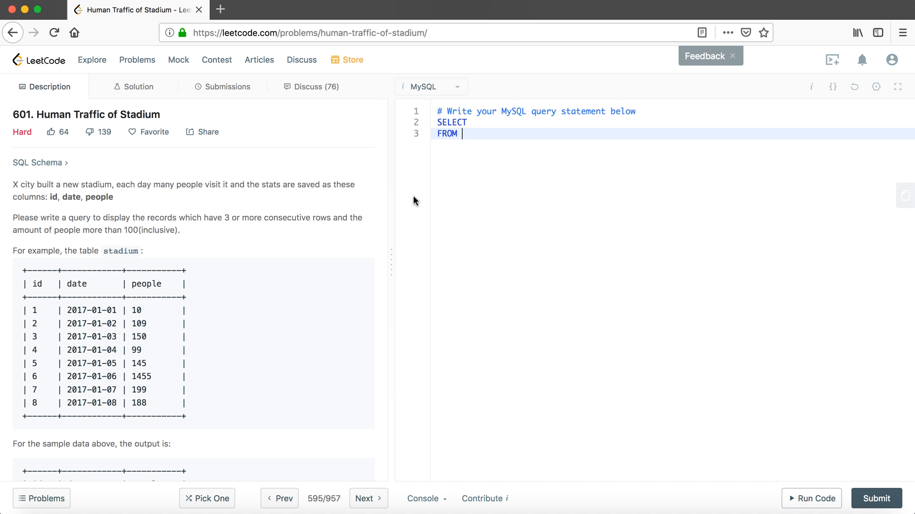
pyautogui.moveTo(471, 173)
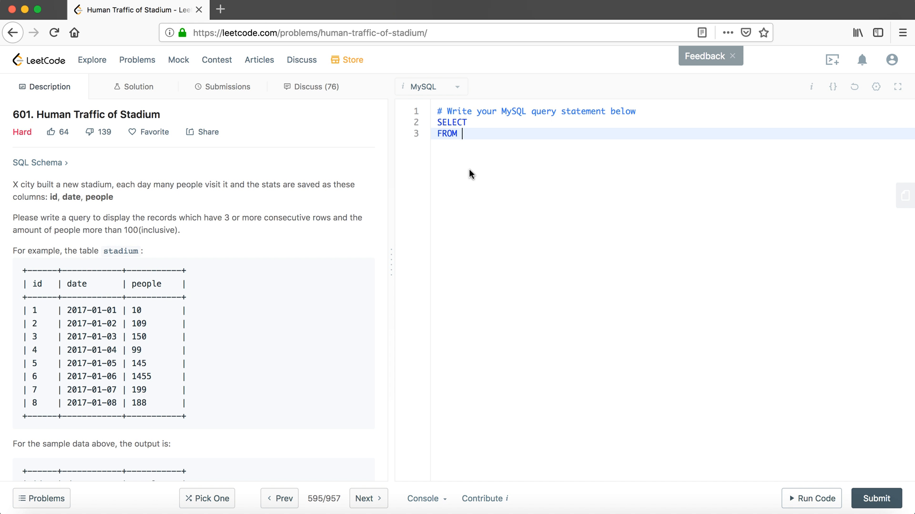
# Read FROM 'stadium as tb1, stadium as tb2, stadium as tb3' and begin a WHERE line
pyautogui.write('stadium as')
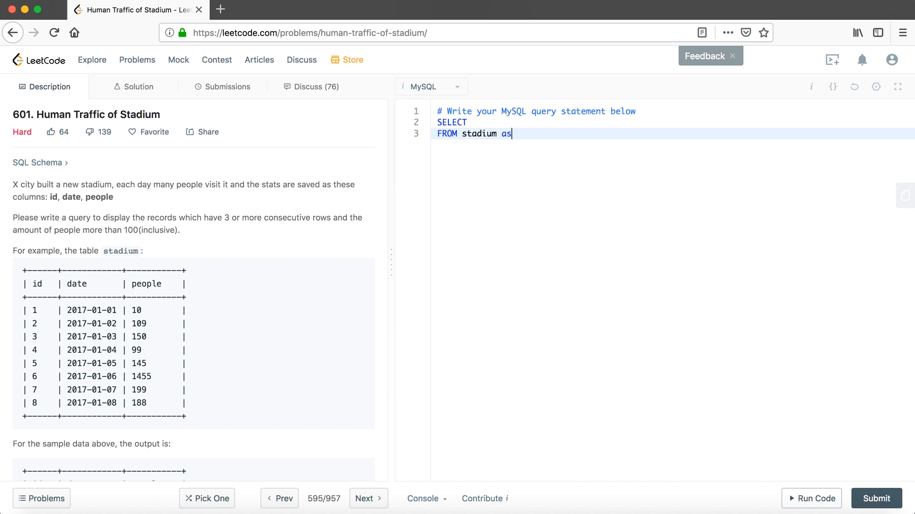
pyautogui.write('tb1, st')
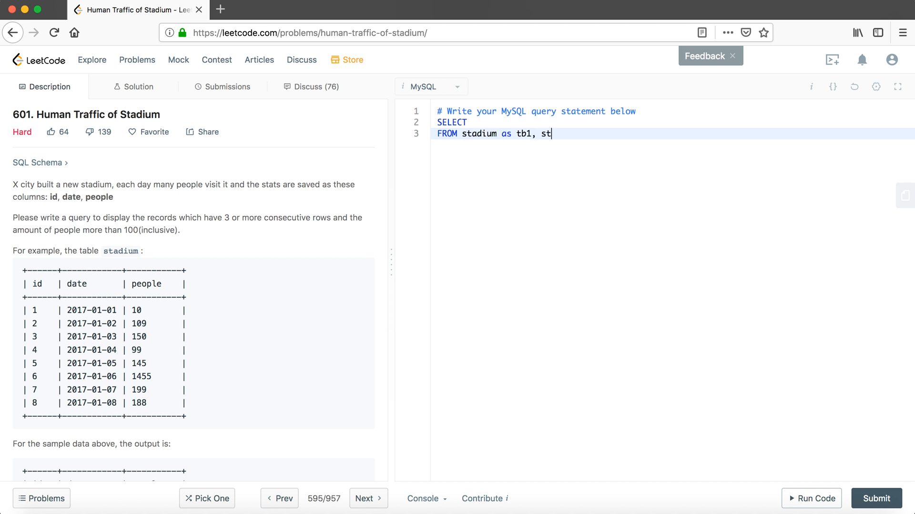
pyautogui.write('adium as tb2, stadium as tb')
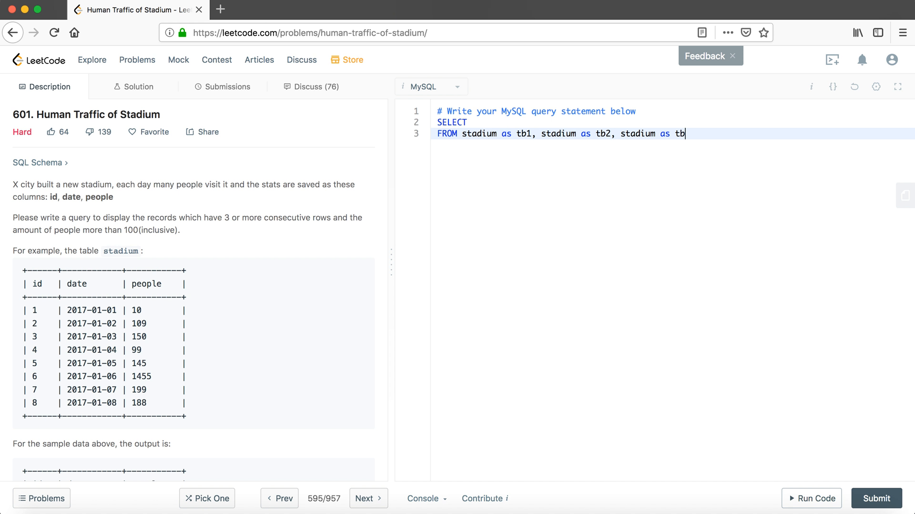
pyautogui.write('3')
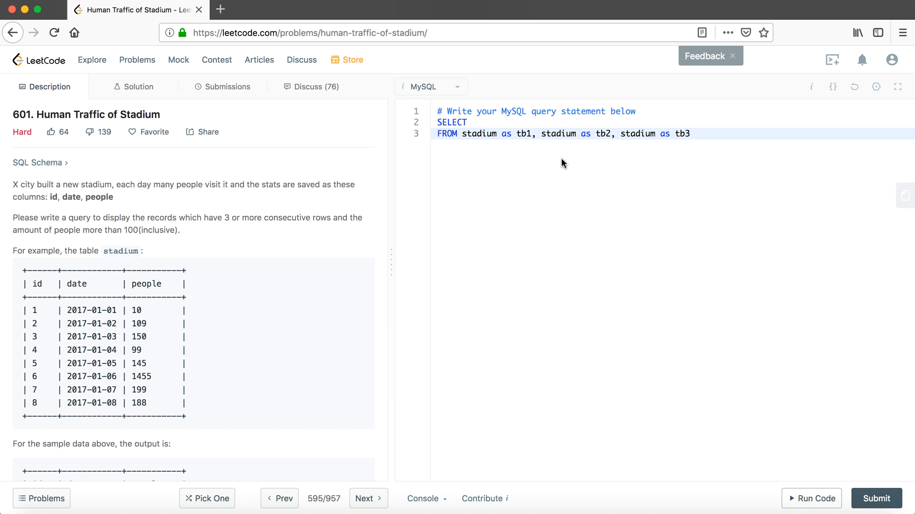
pyautogui.moveTo(209, 217); pyautogui.dragTo(248, 217)
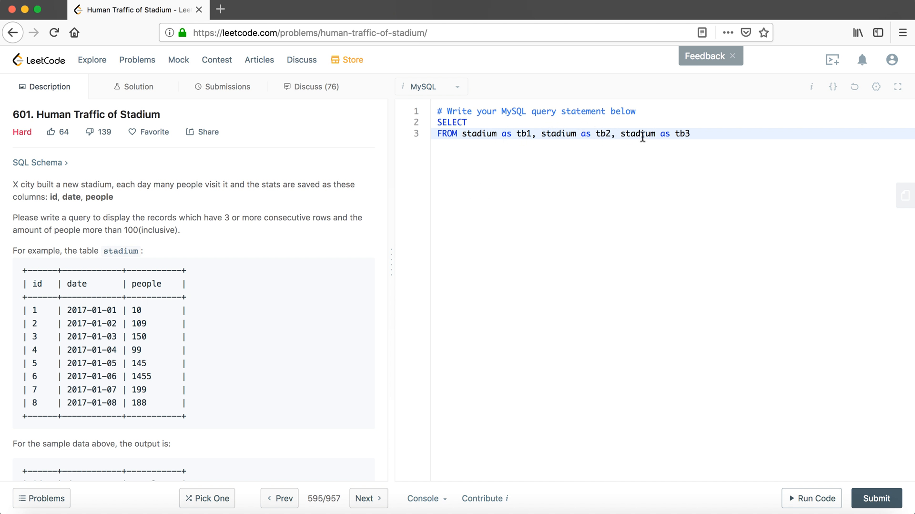
pyautogui.moveTo(583, 146)
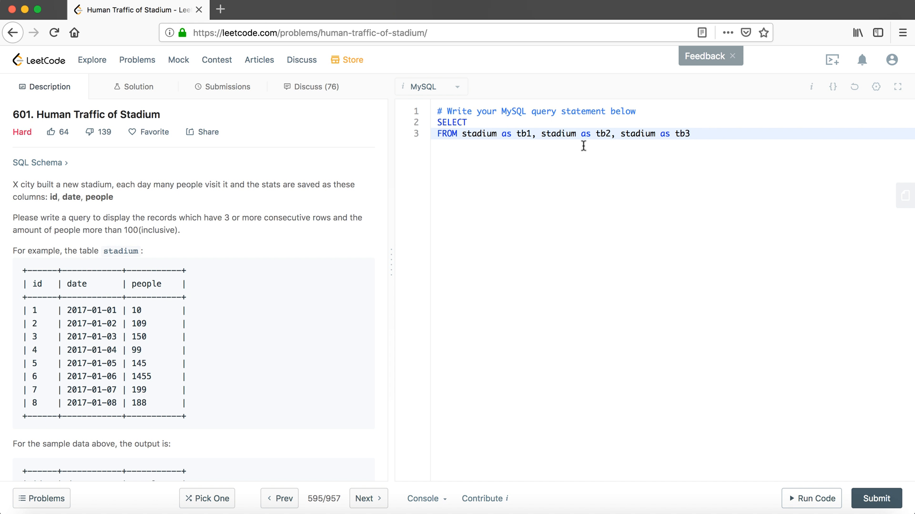
pyautogui.moveTo(633, 141)
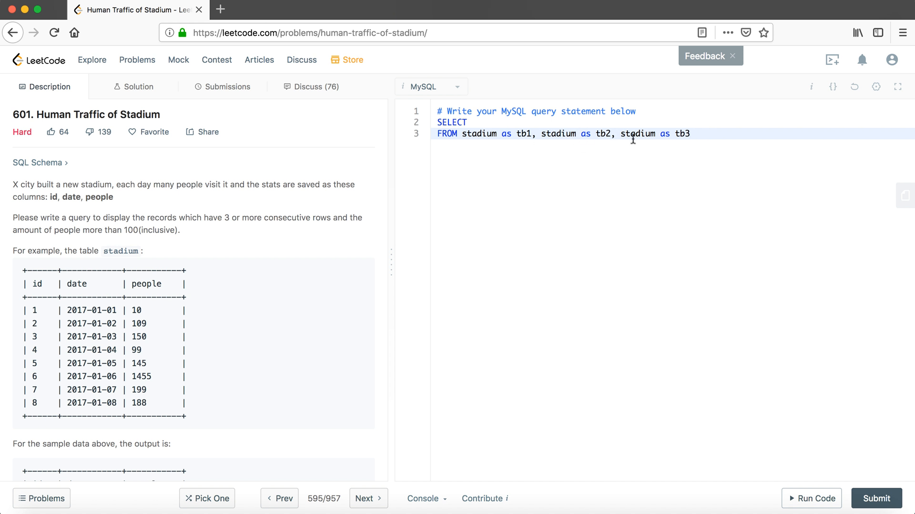
pyautogui.press('Enter')
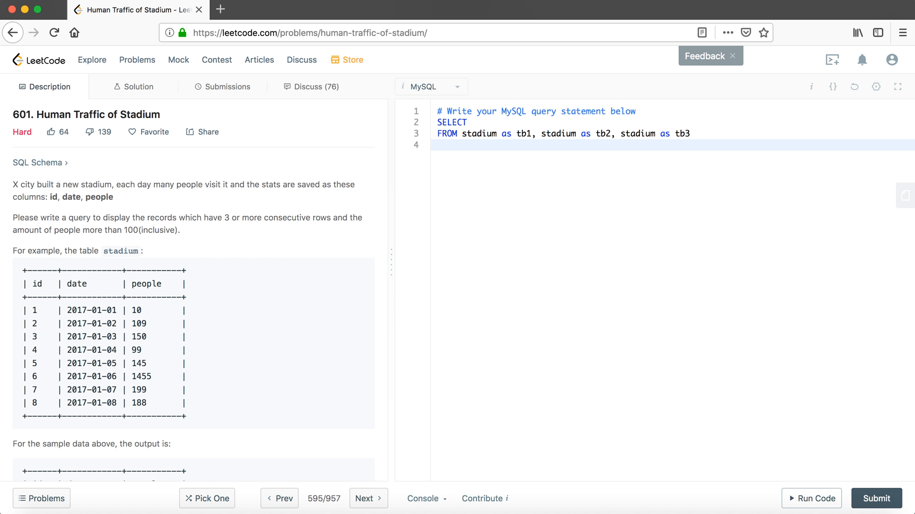
pyautogui.write('WHERE')
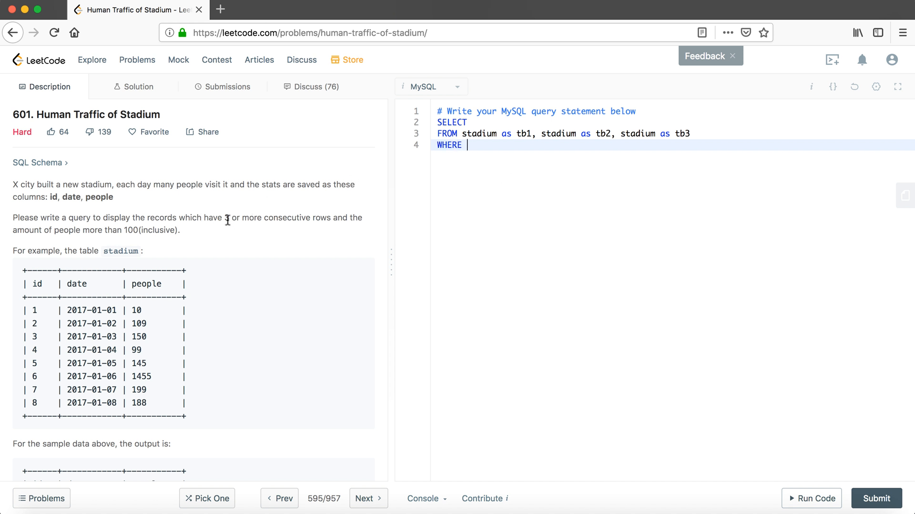
pyautogui.moveTo(306, 206)
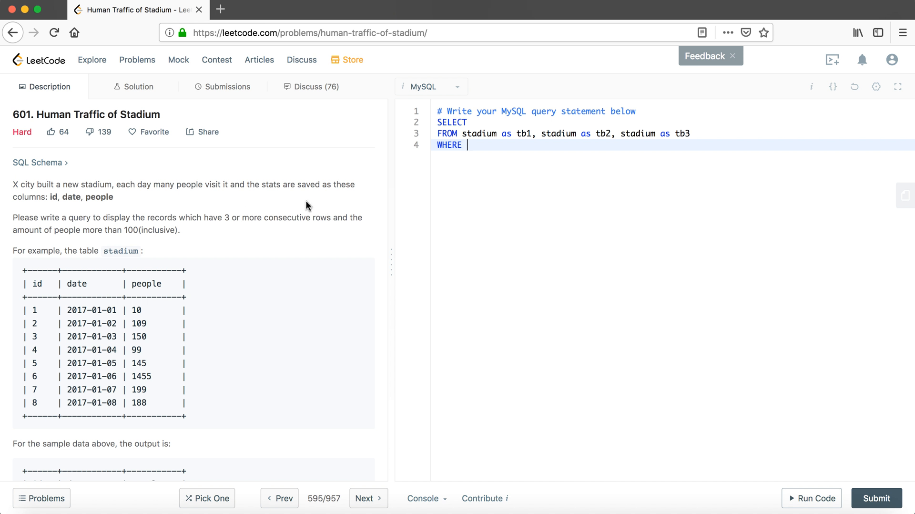
pyautogui.moveTo(311, 229)
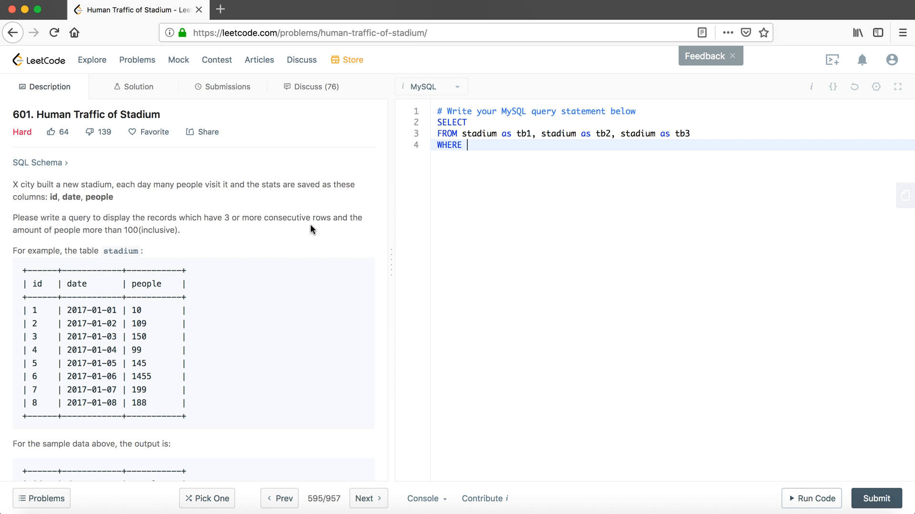
pyautogui.moveTo(357, 227)
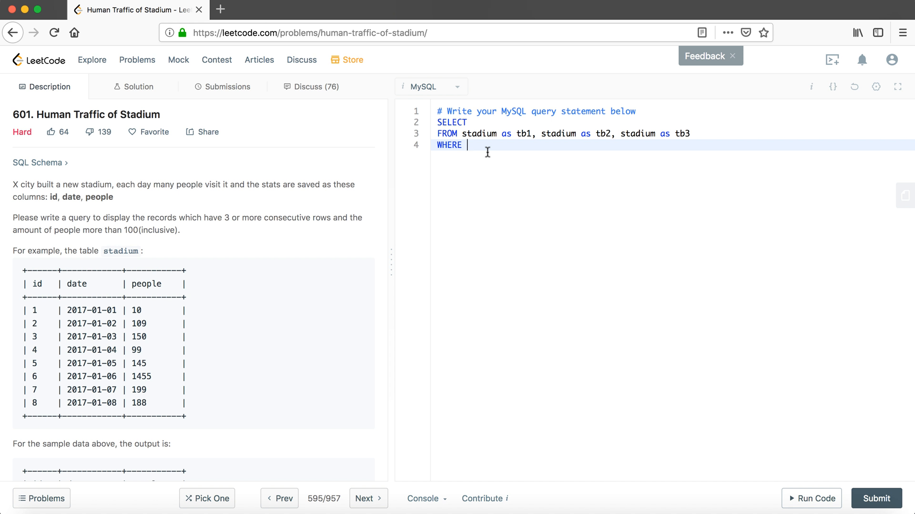
# Require tb1.people >= 100 AND tb2.people >= 100 AND tb3.people >= 100 in the WHERE clause
pyautogui.write('tb1')
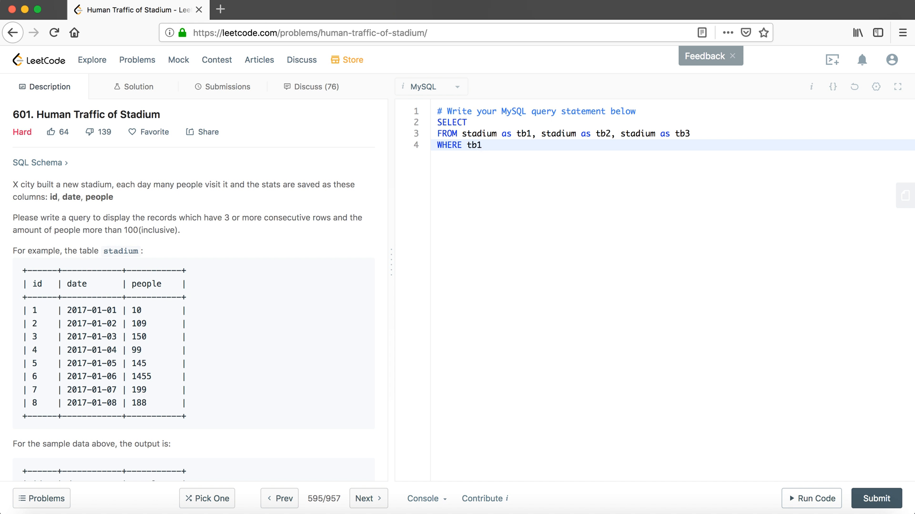
pyautogui.write('.')
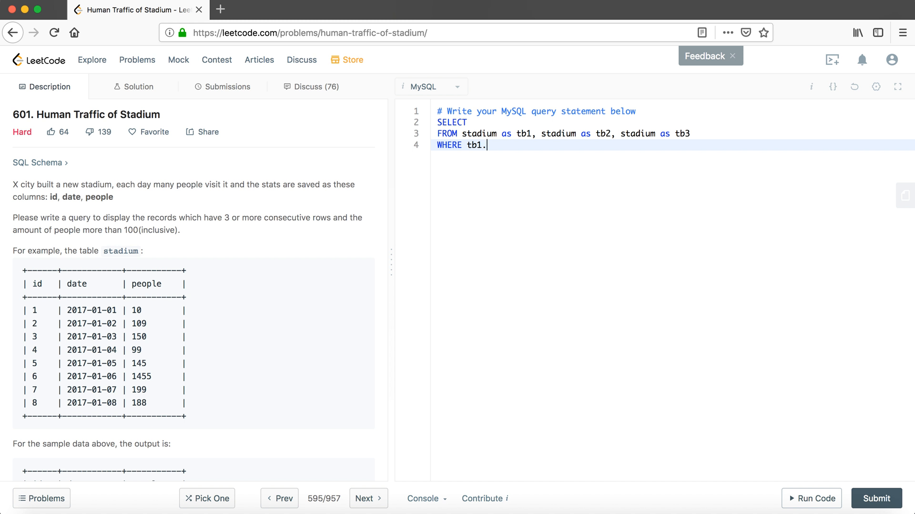
pyautogui.write('people')
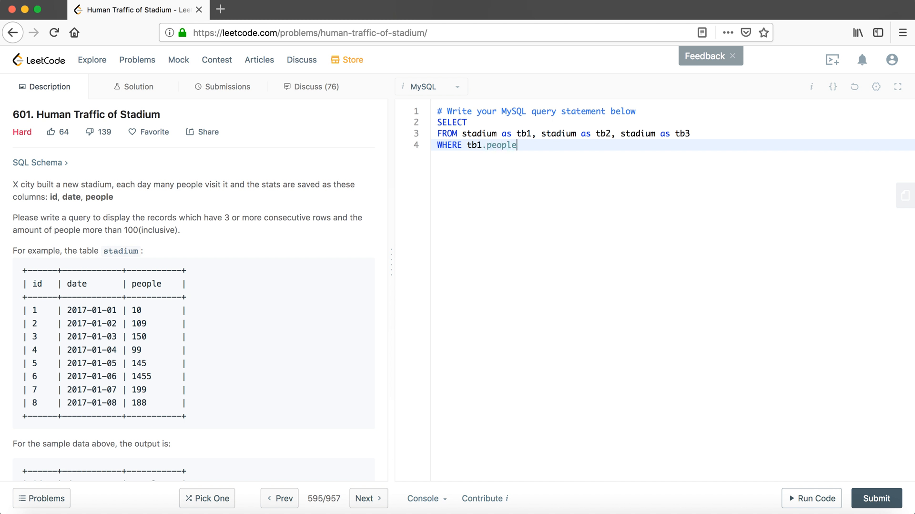
pyautogui.write('>=')
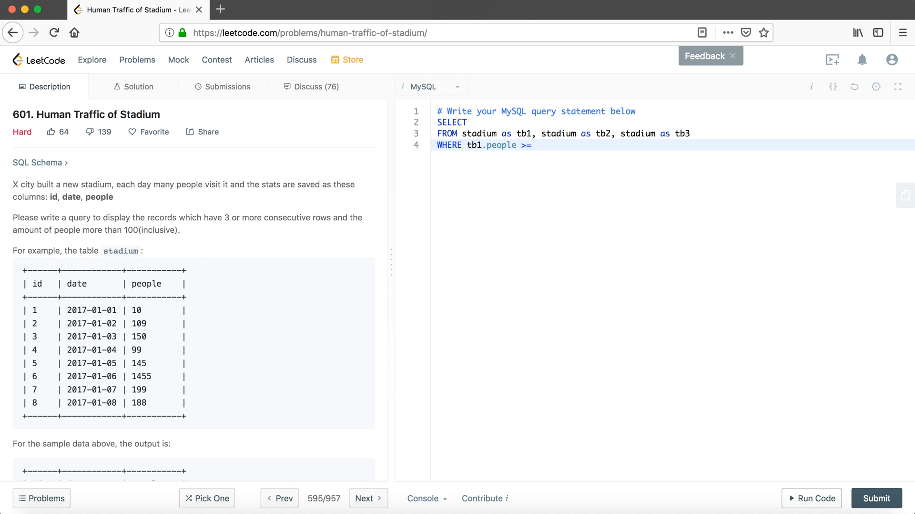
pyautogui.write('100 AND')
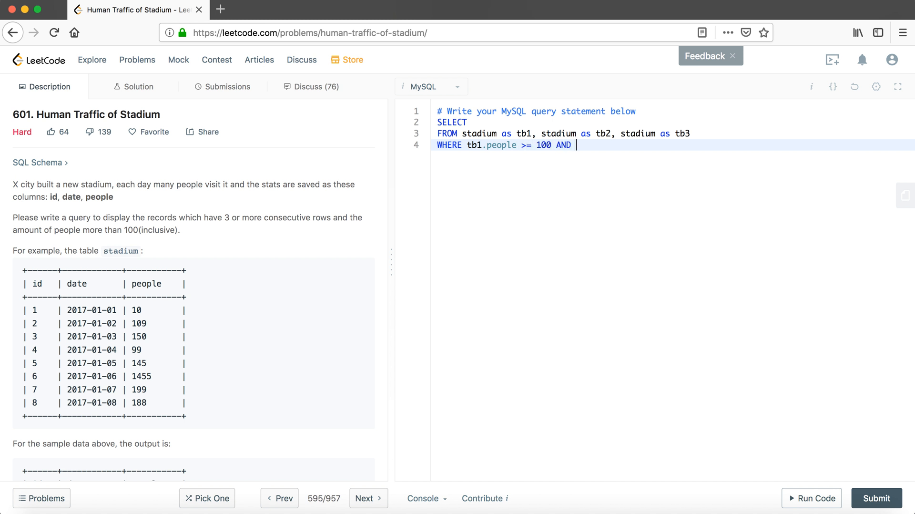
pyautogui.write('tb2.peop')
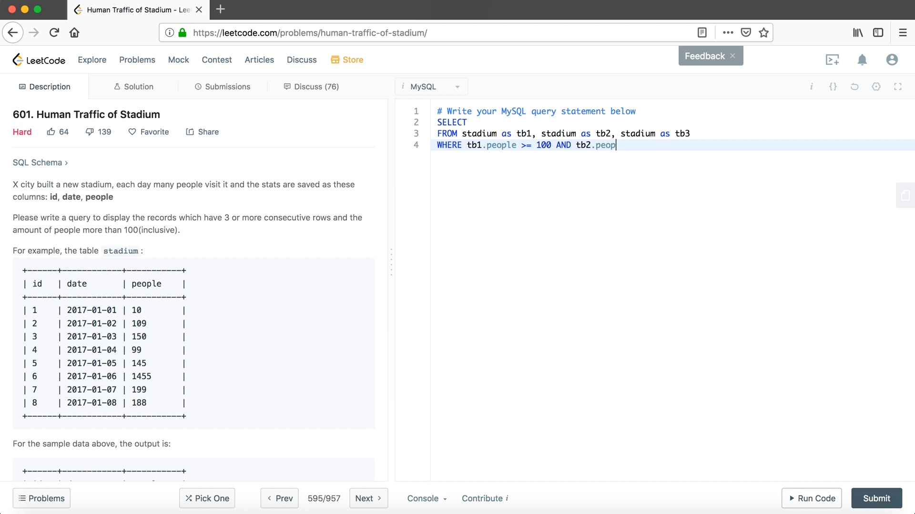
pyautogui.write('le >- 10')
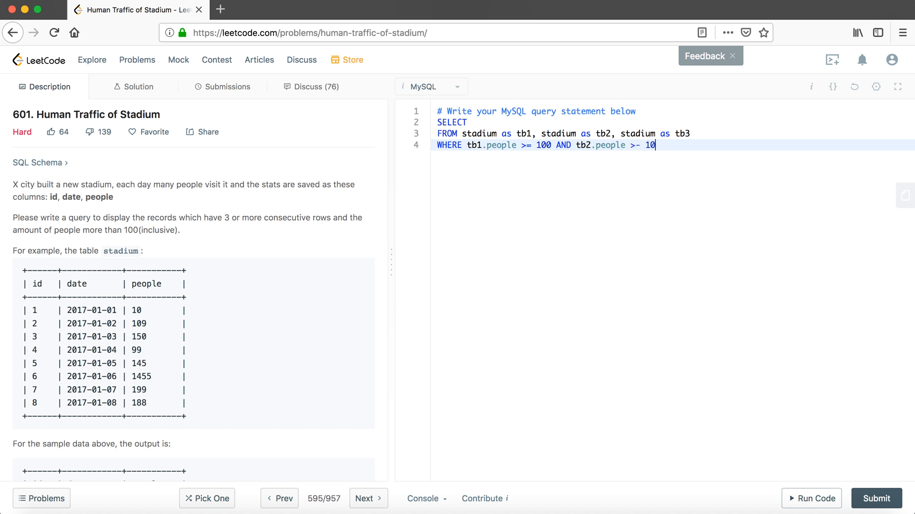
pyautogui.write('0 AND tb')
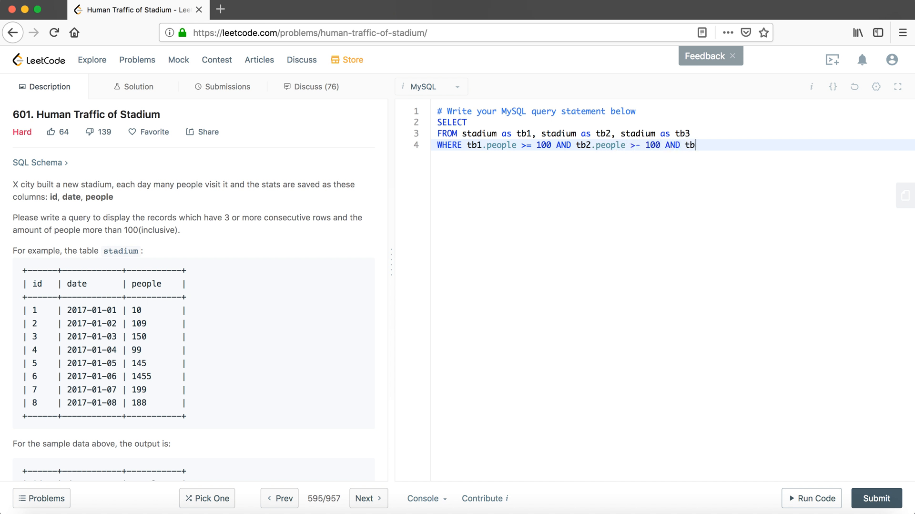
pyautogui.write('3.people >= 100')
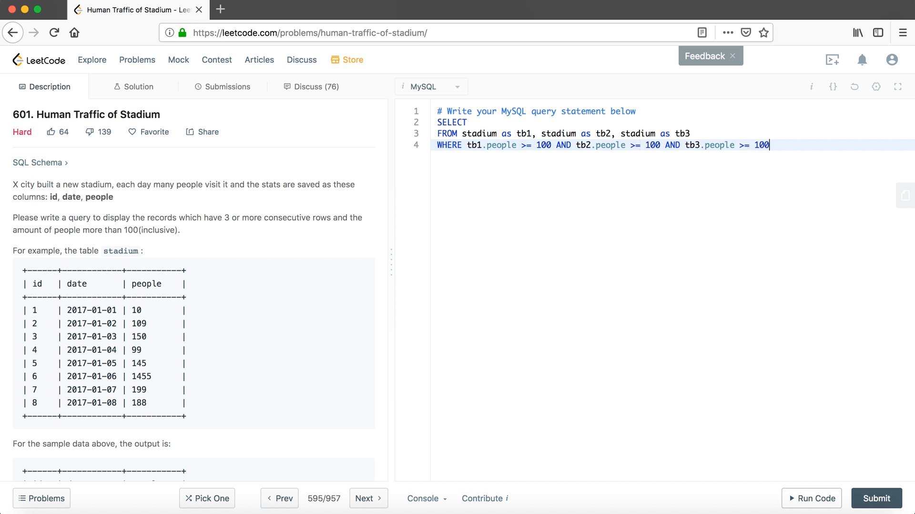
pyautogui.press('Enter')
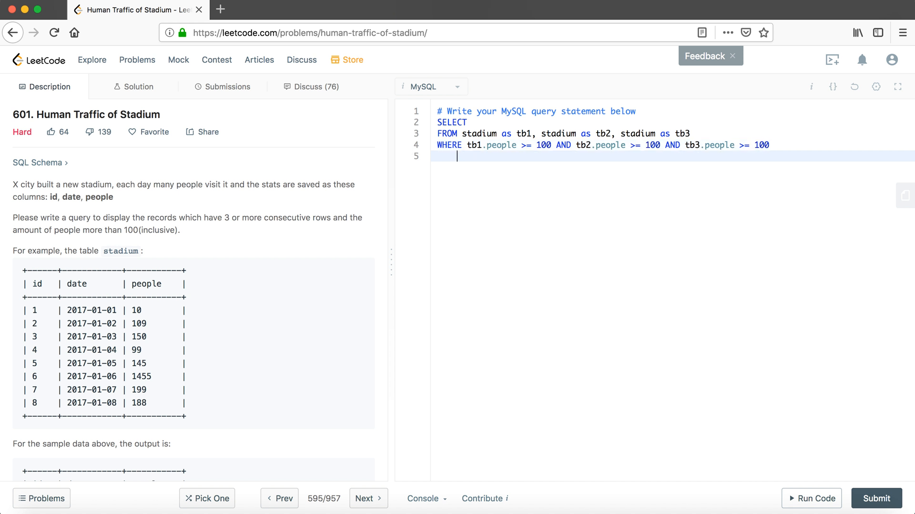
# Add an 'AND (' condition with a nested empty bracket group on the next line
pyautogui.write('AND')
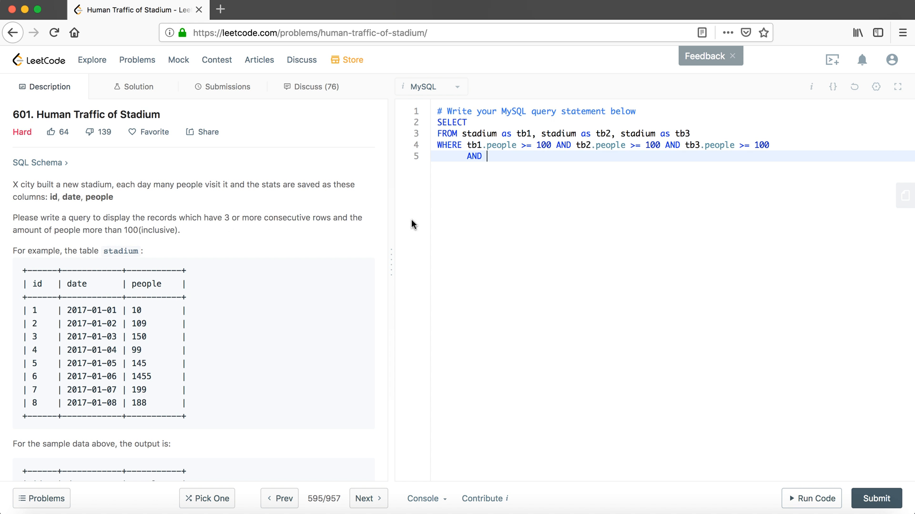
pyautogui.write('()')
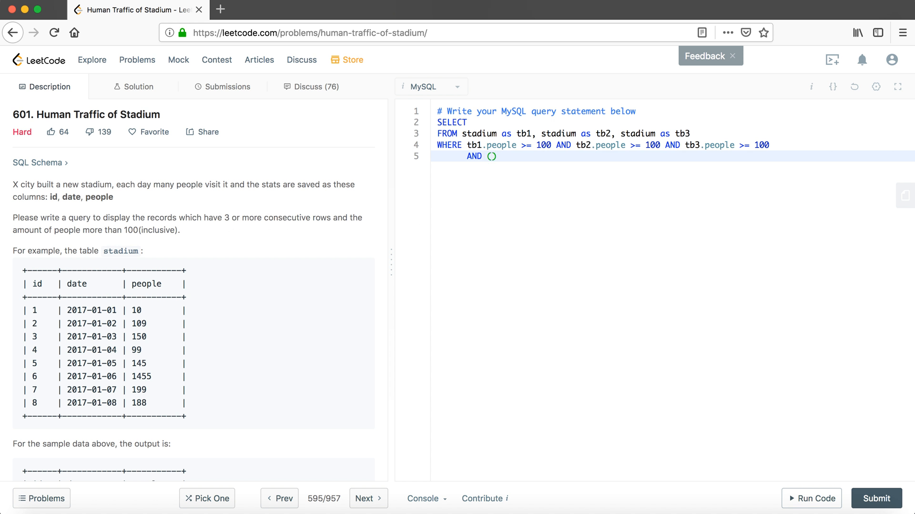
pyautogui.moveTo(294, 275)
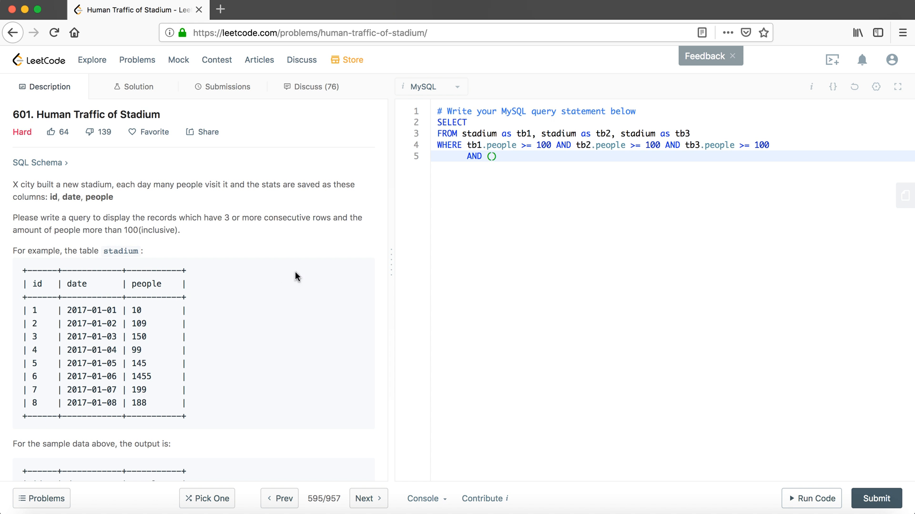
pyautogui.scroll(-3)
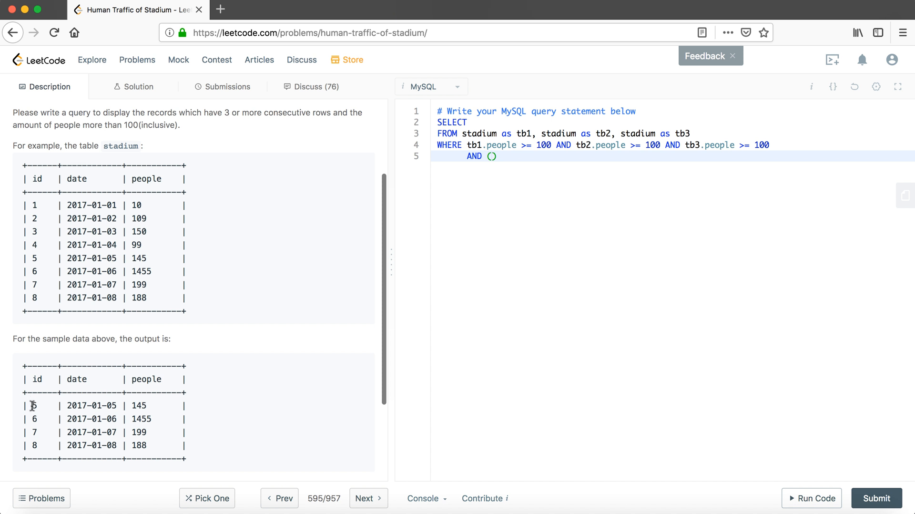
pyautogui.moveTo(32, 404); pyautogui.dragTo(39, 445)
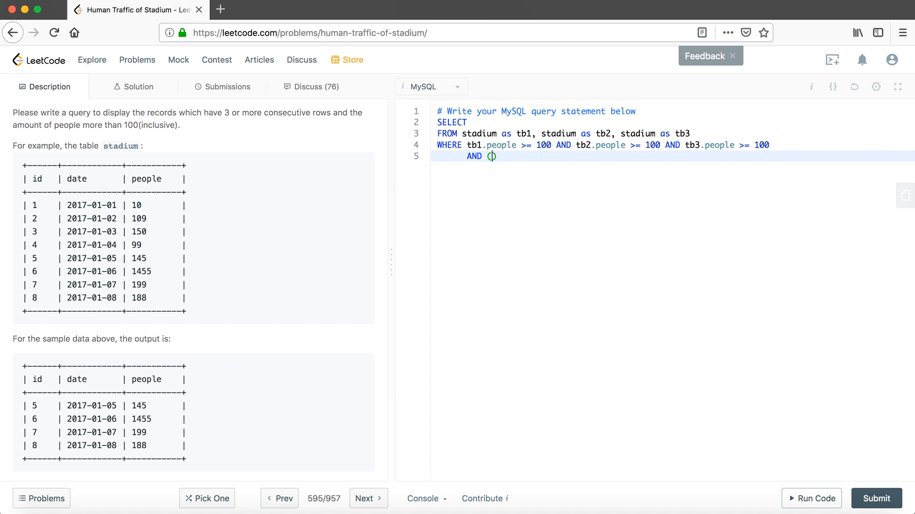
pyautogui.write('(')
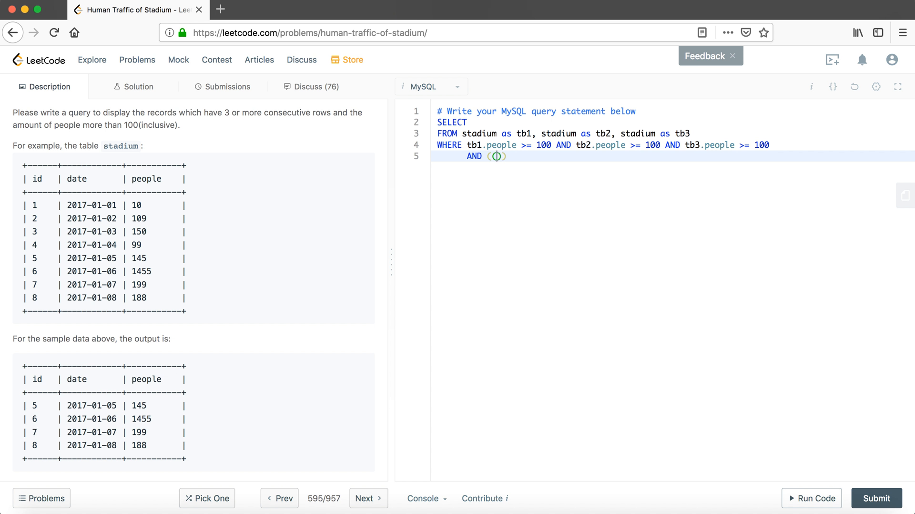
# Arrange three empty OR-separated parenthesised groups on their own lines and return to the first
pyautogui.press('Enter')
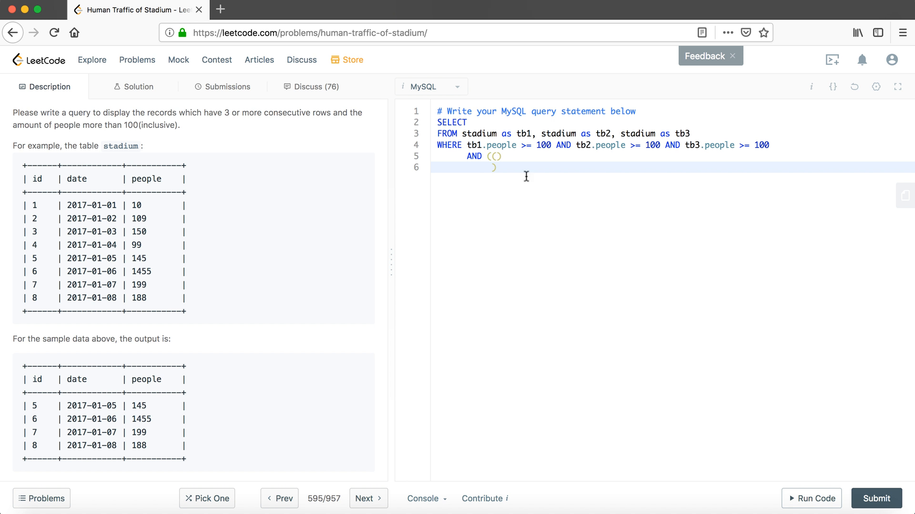
pyautogui.write('OR')
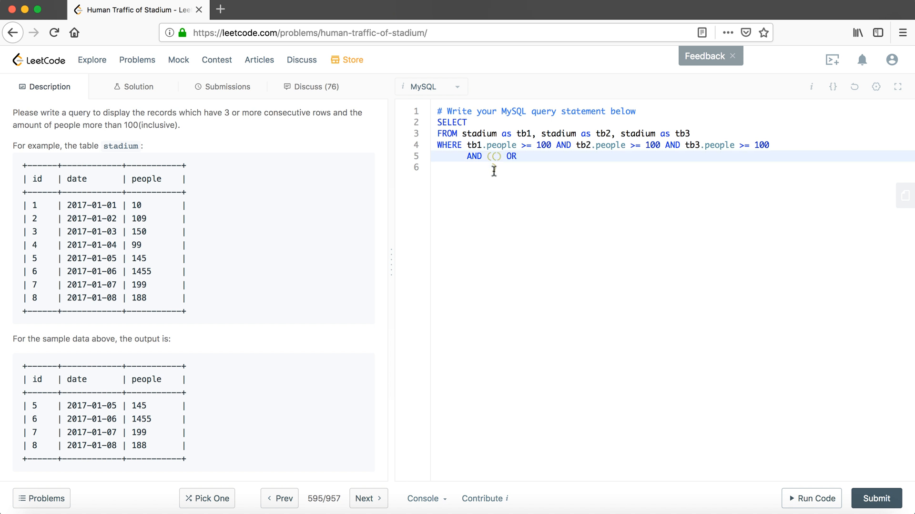
pyautogui.write(')')
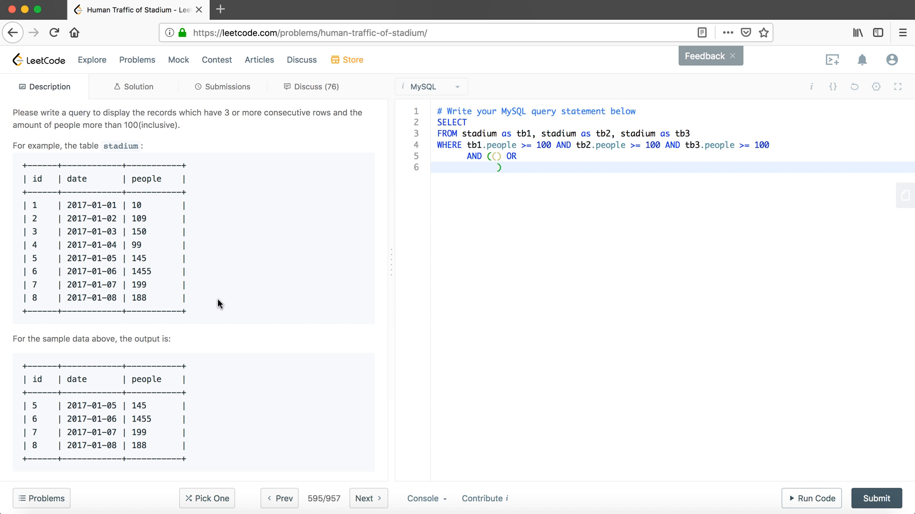
pyautogui.moveTo(497, 191)
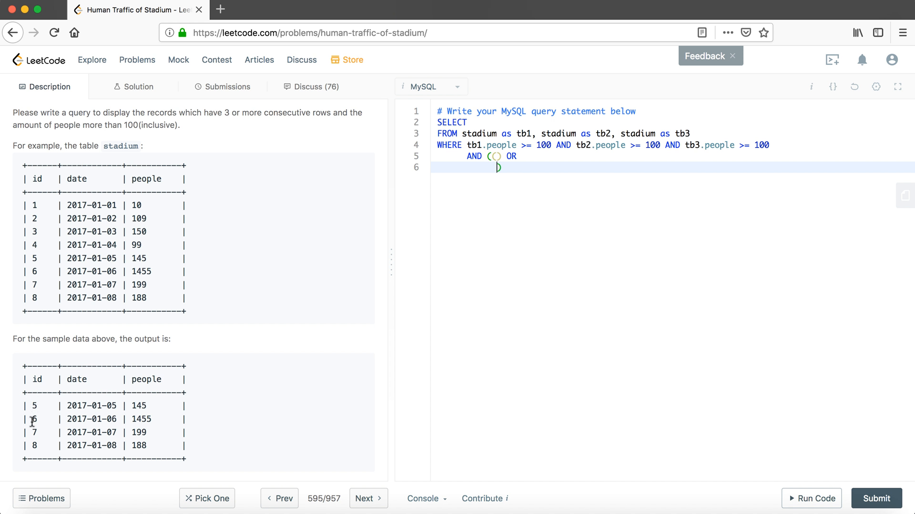
pyautogui.moveTo(29, 431)
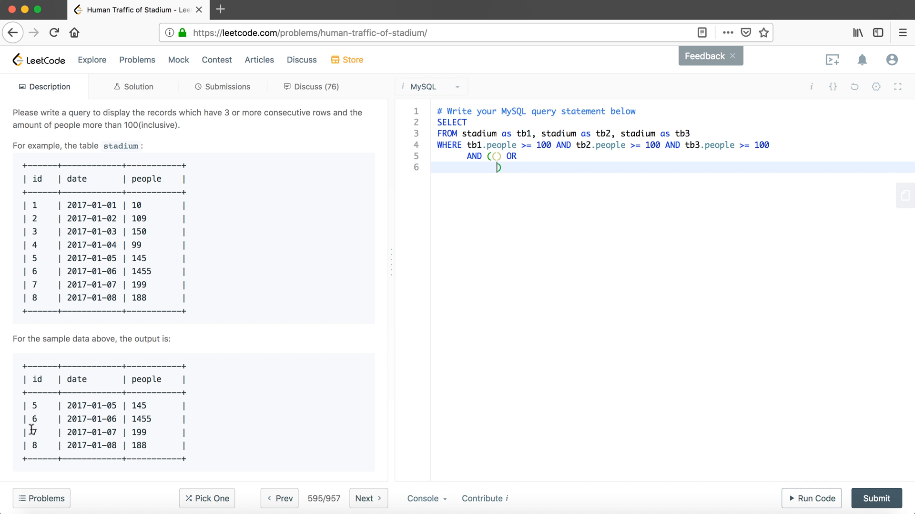
pyautogui.moveTo(33, 419); pyautogui.dragTo(33, 445)
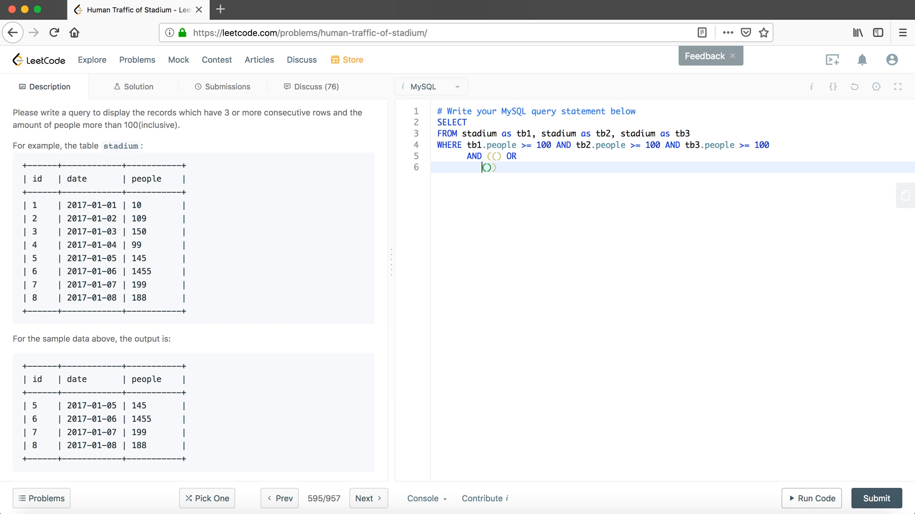
pyautogui.press('Enter')
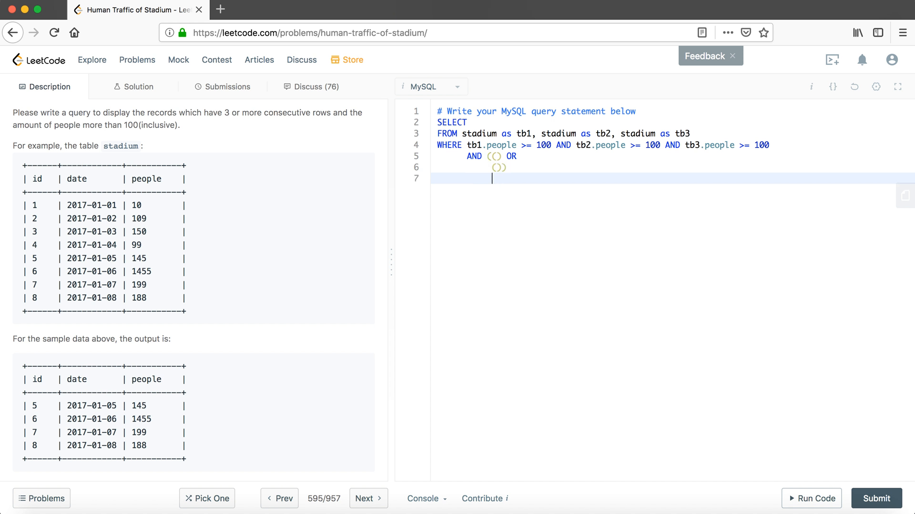
pyautogui.write('0')
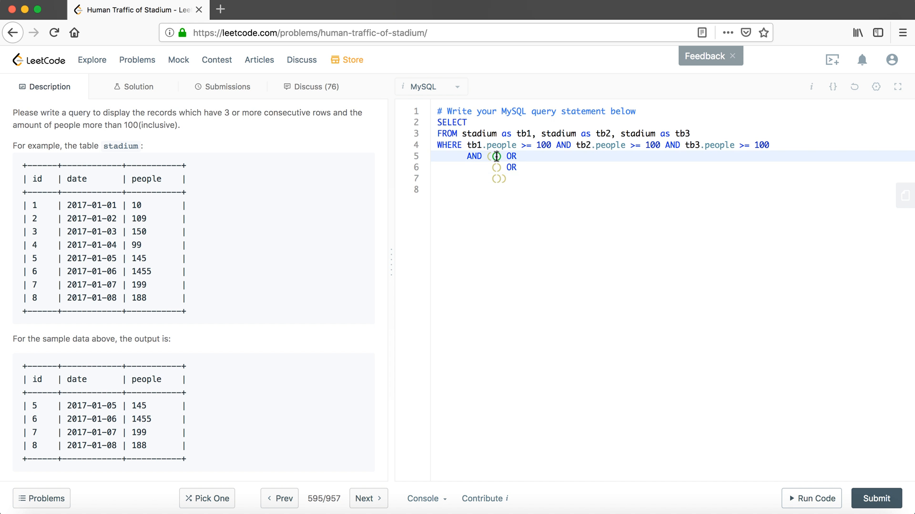
pyautogui.moveTo(32, 415)
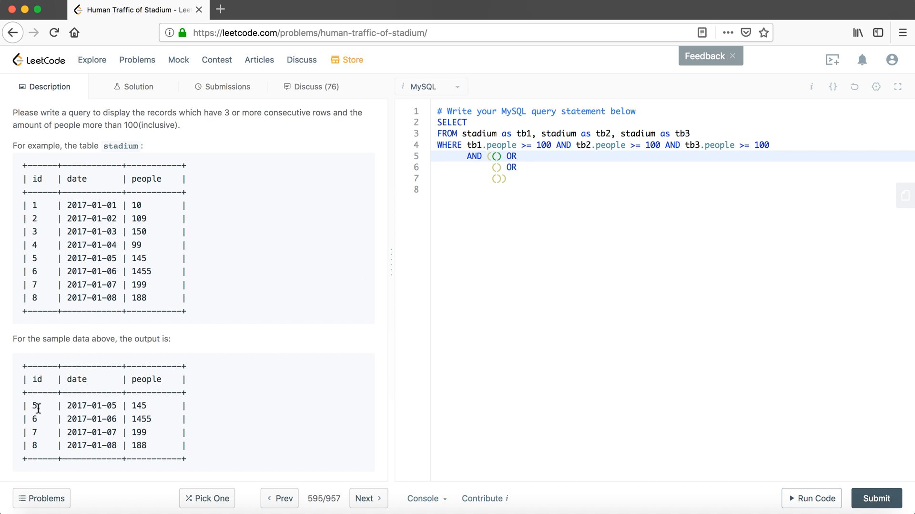
pyautogui.moveTo(160, 322)
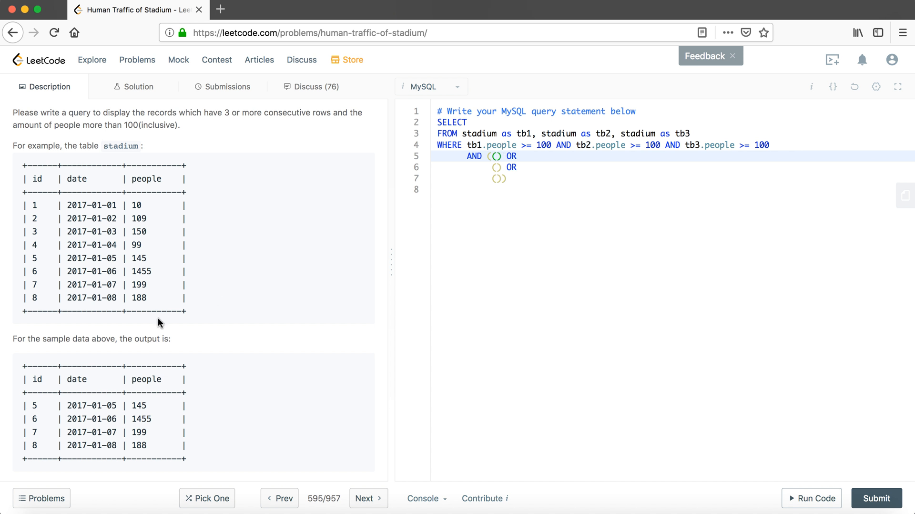
pyautogui.doubleClick(32, 406)
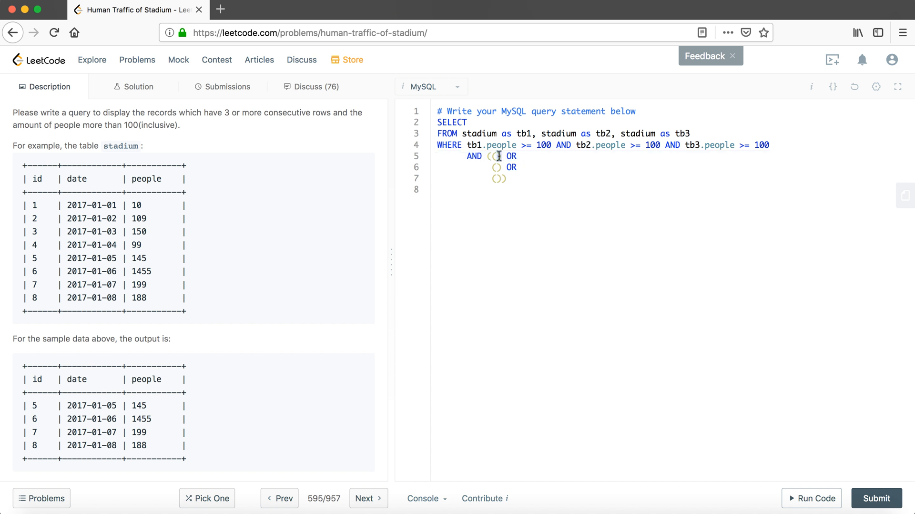
# Fill the first group with tb1.id offset conditions equal to tb2.id and tb3.id
pyautogui.write('tb')
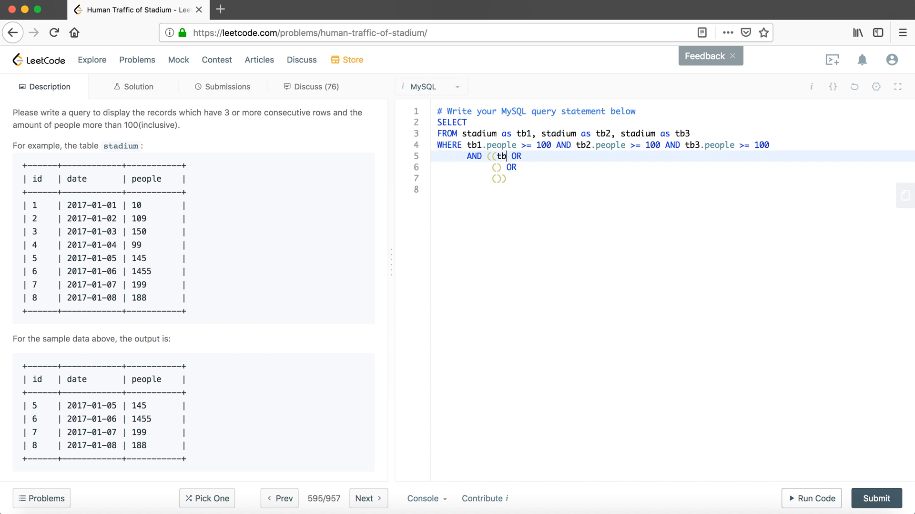
pyautogui.press('Backspace')
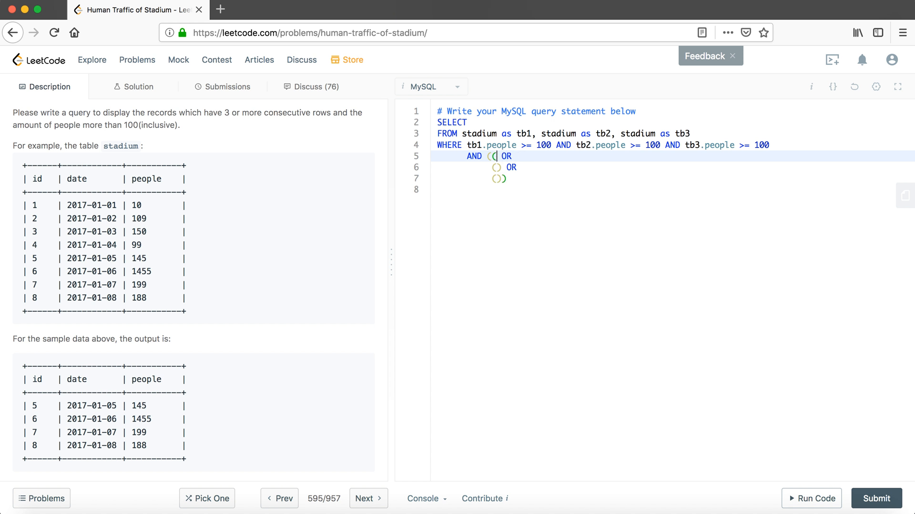
pyautogui.write('tb1.')
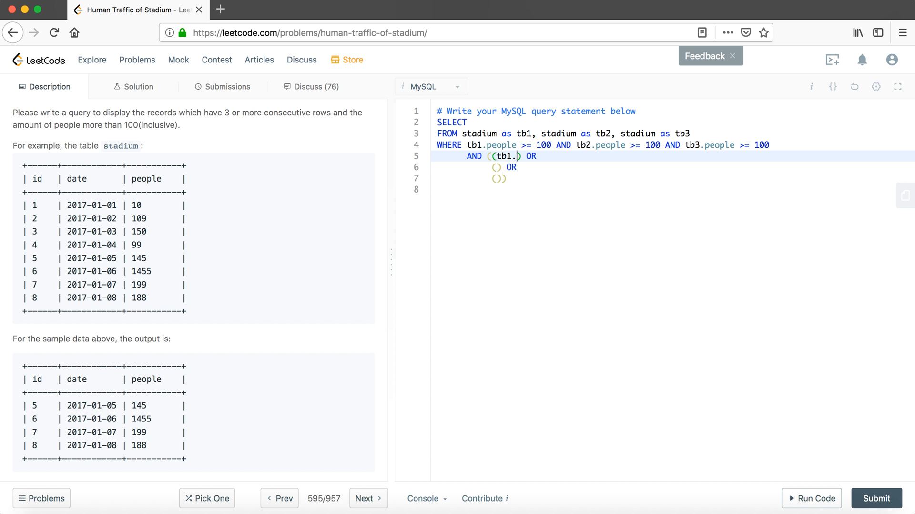
pyautogui.write('id + 1 = tb2')
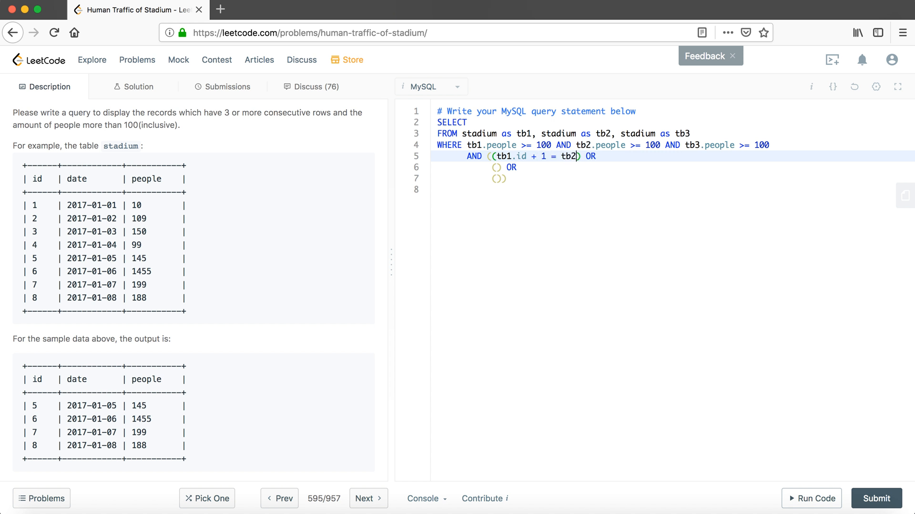
pyautogui.write('.id AND')
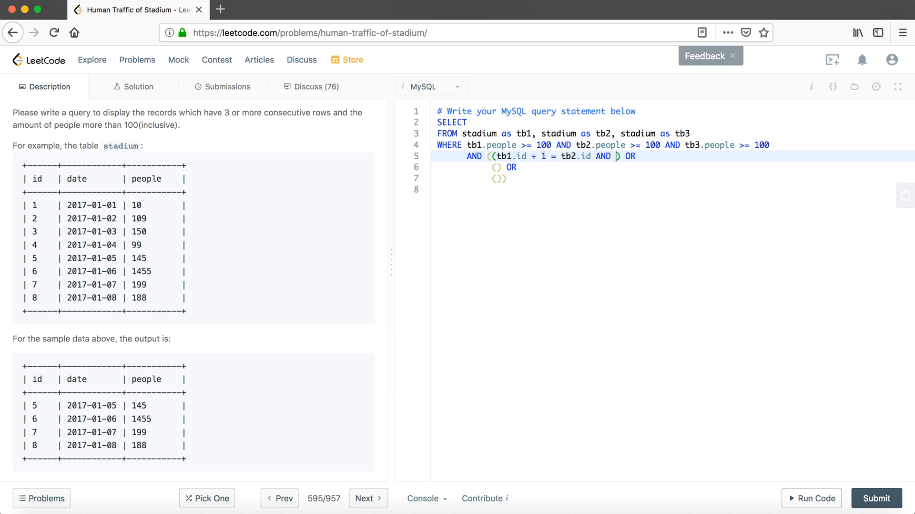
pyautogui.write('tb1.id + 2 =')
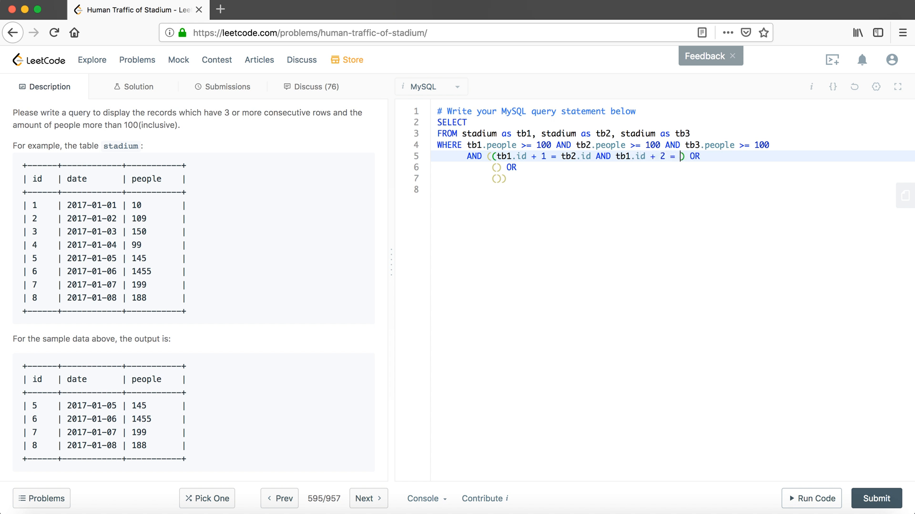
pyautogui.write('tb3.id')
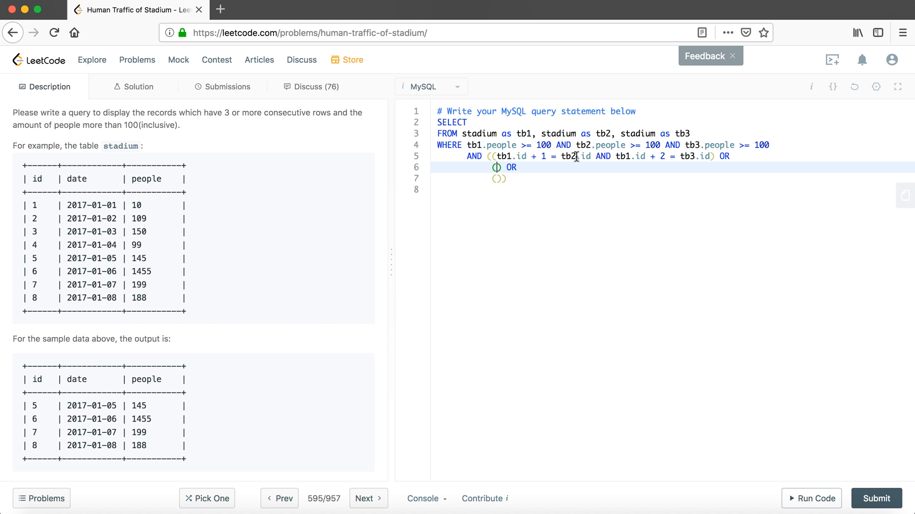
pyautogui.moveTo(31, 421)
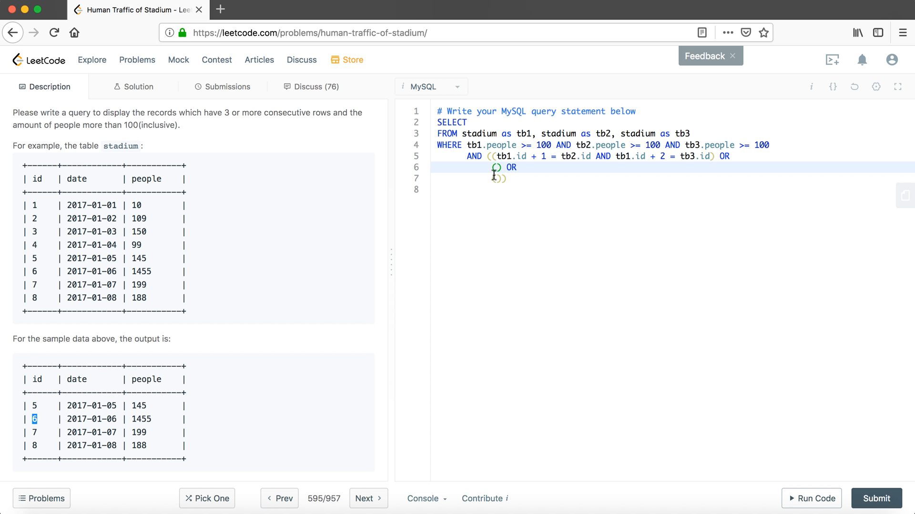
# Fill the second and third groups with the remaining tb1.id offset conditions, including tb1.id - 2 = tb3.id
pyautogui.write('tb1.id - 1 =')
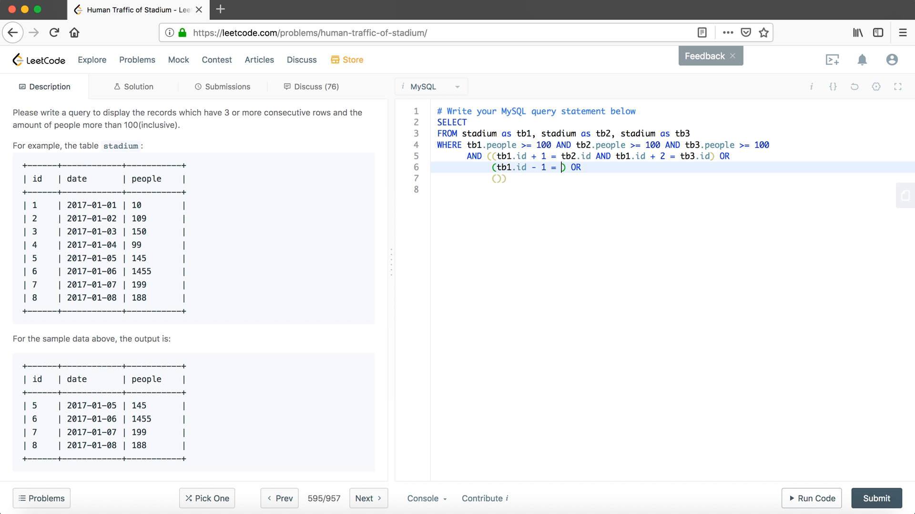
pyautogui.write('tb2.id')
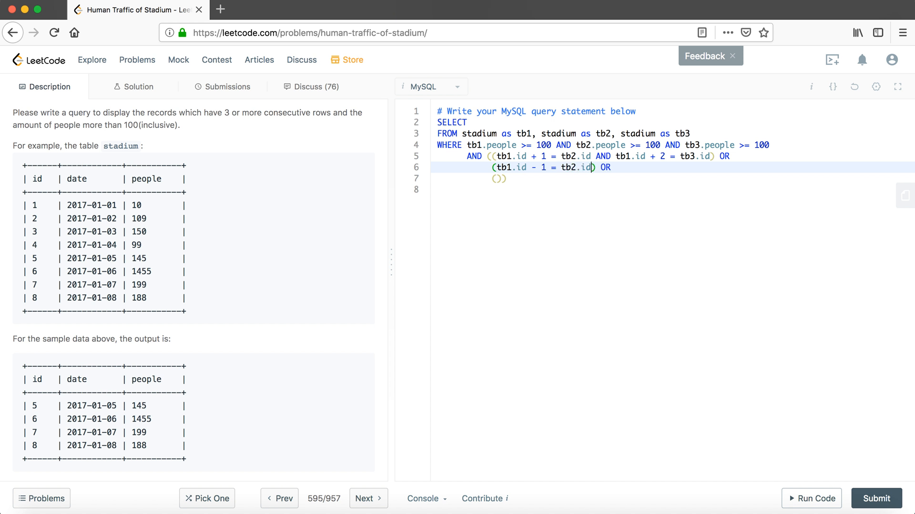
pyautogui.write('AND tb1.id + 1')
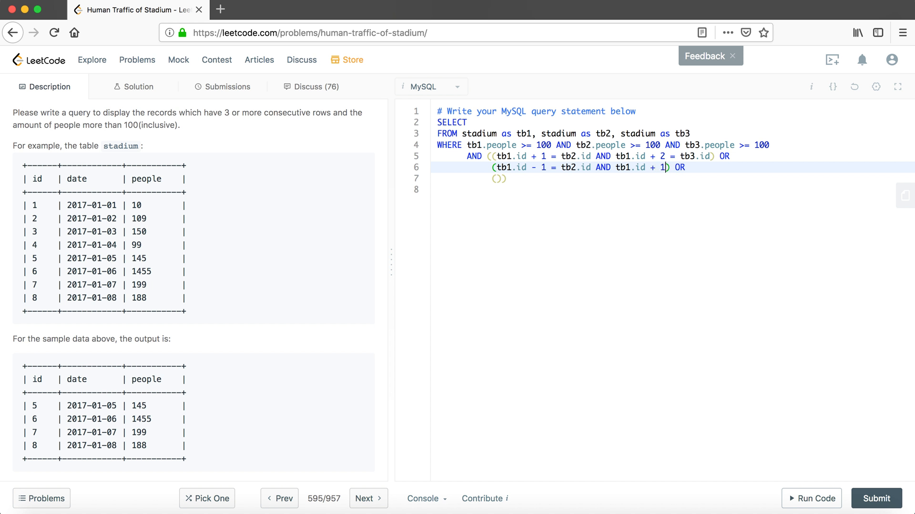
pyautogui.write('= tb3.id')
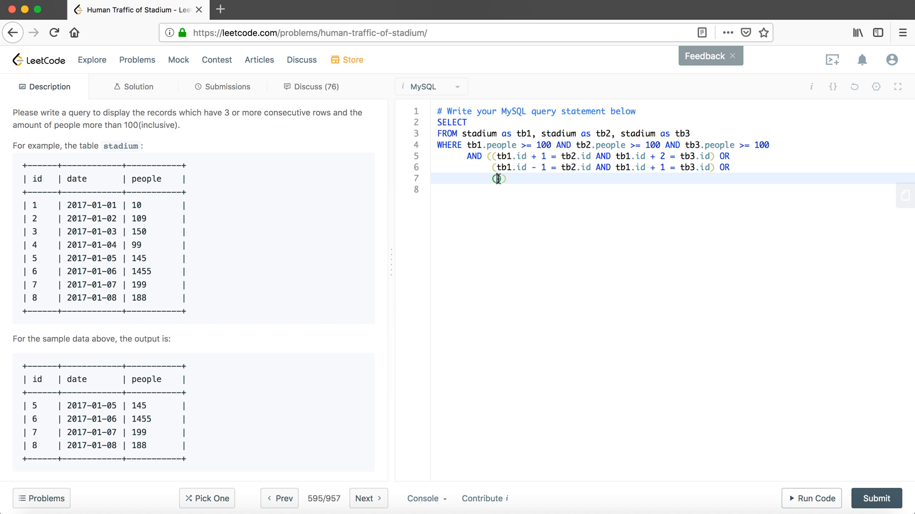
pyautogui.write('tb1.id - 1 = t')
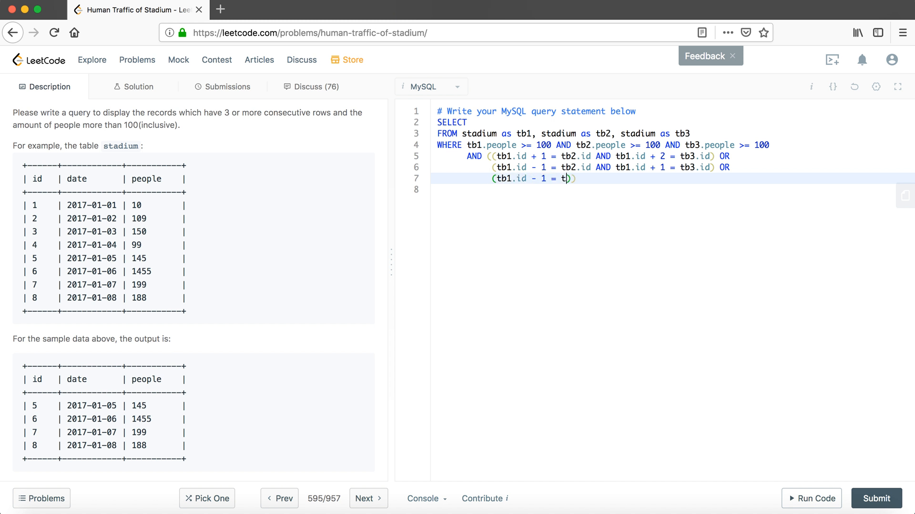
pyautogui.write('b2.id AND')
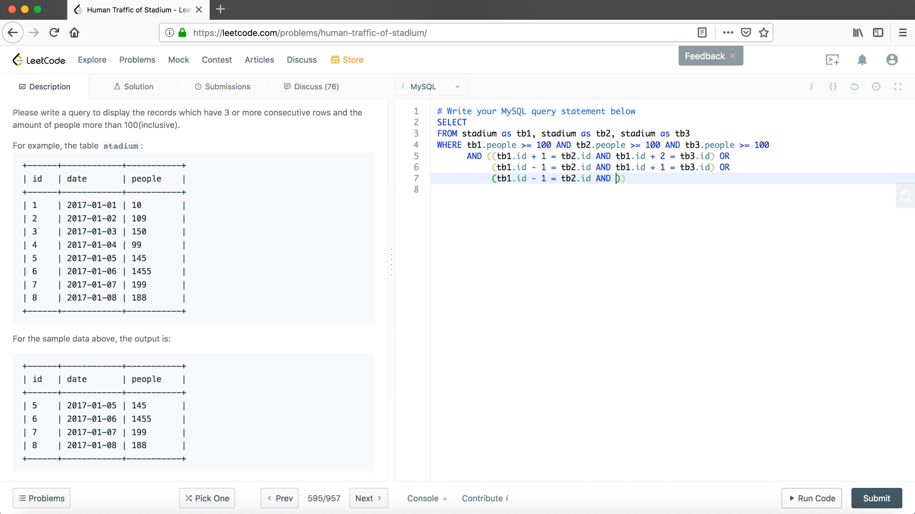
pyautogui.write('tb1.id')
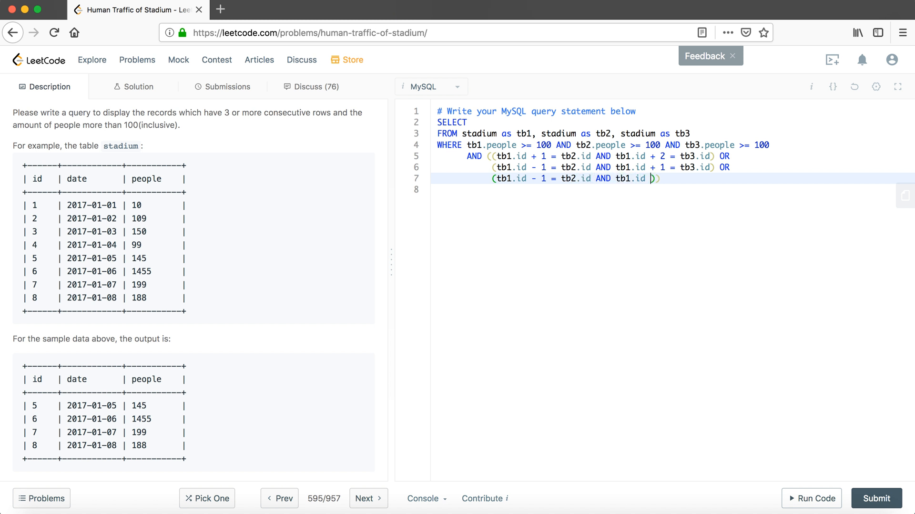
pyautogui.write('- 2 = tb3.id')
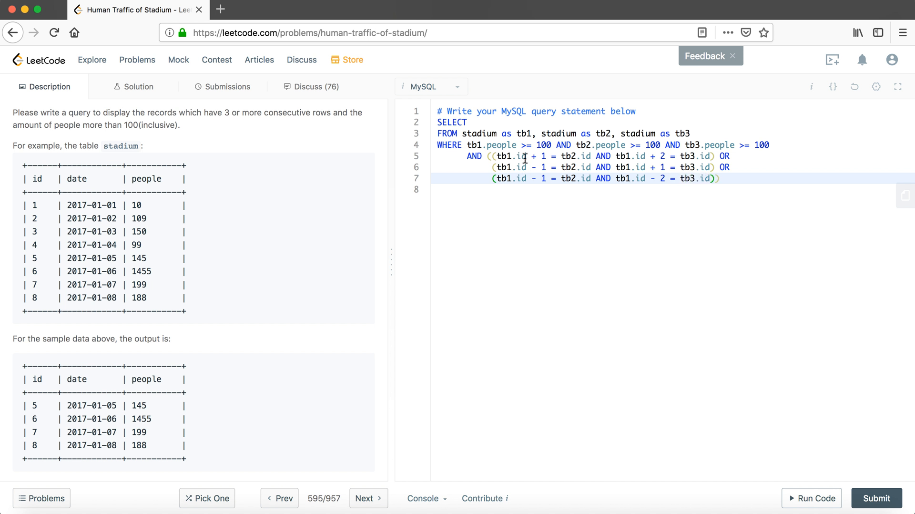
pyautogui.moveTo(32, 418)
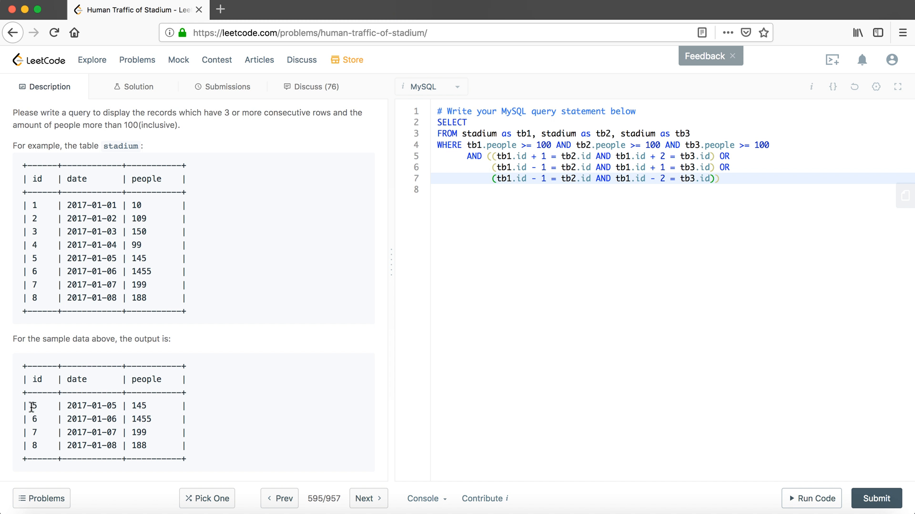
pyautogui.moveTo(28, 404); pyautogui.dragTo(44, 432)
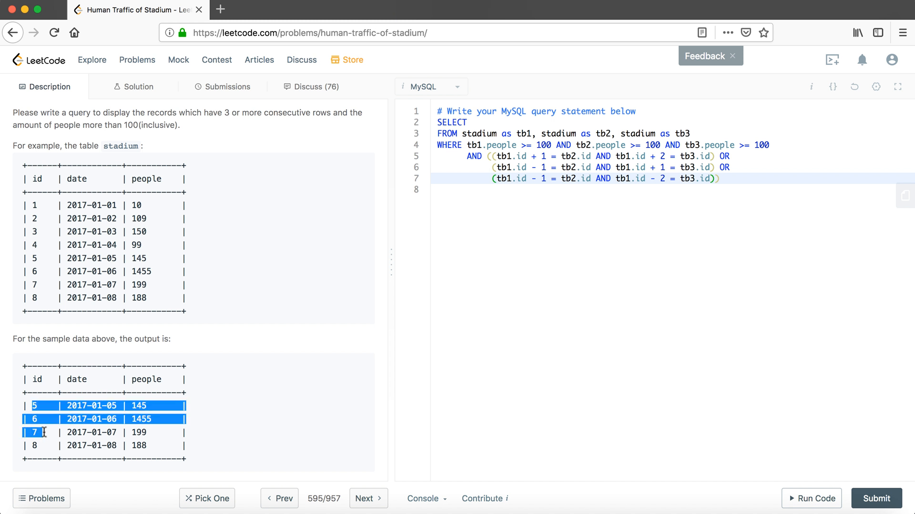
pyautogui.moveTo(692, 184)
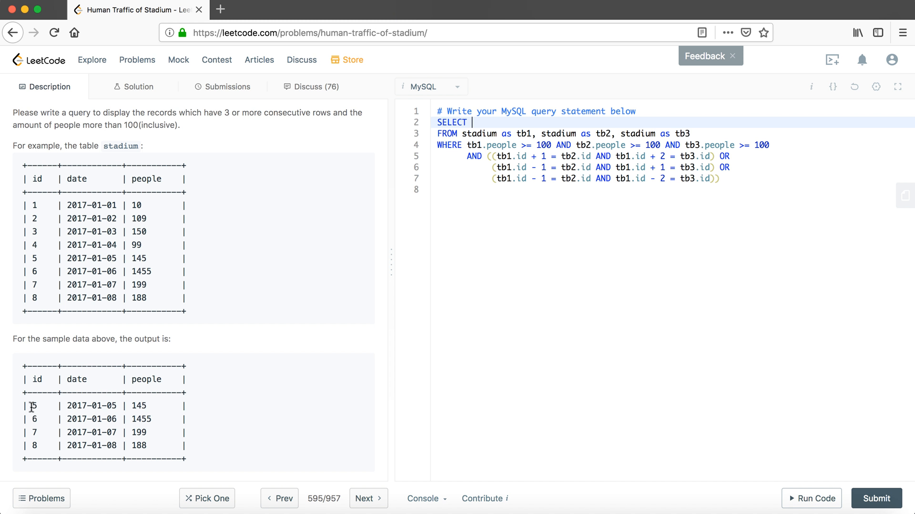
pyautogui.moveTo(27, 404); pyautogui.dragTo(40, 432)
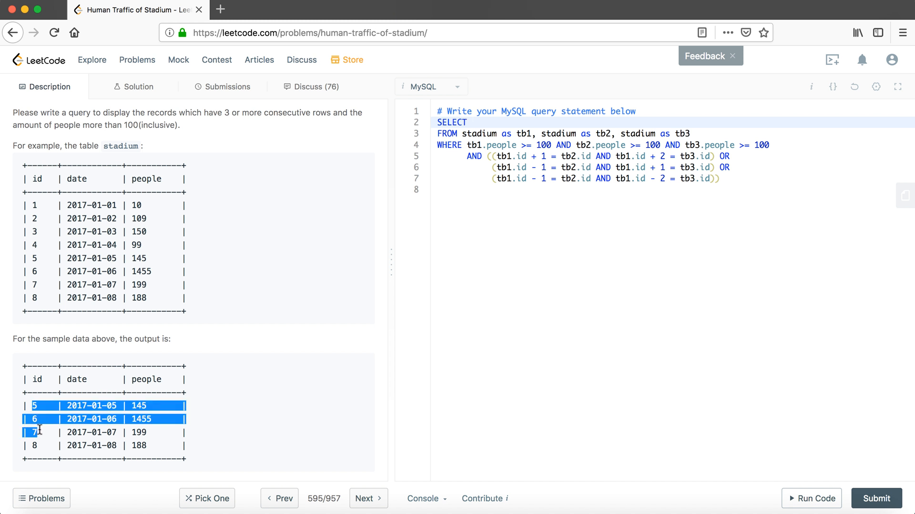
pyautogui.moveTo(39, 417)
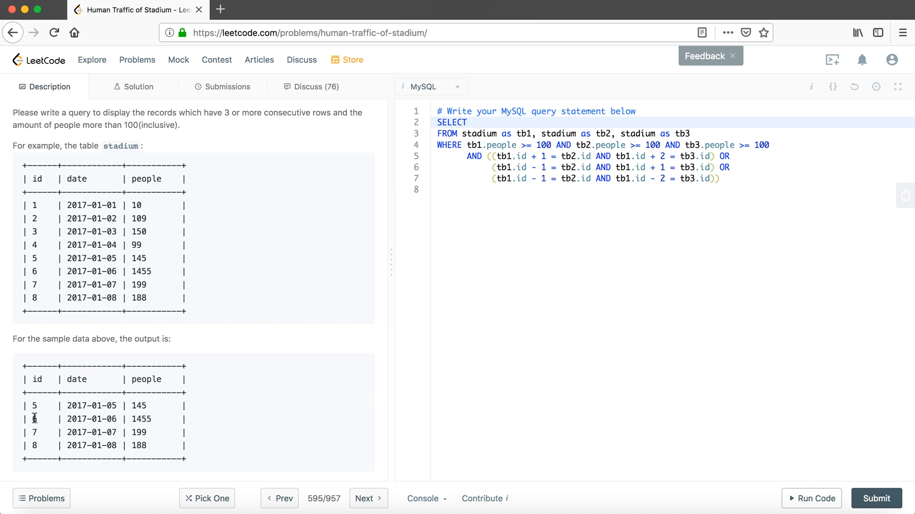
pyautogui.moveTo(34, 418); pyautogui.dragTo(34, 445)
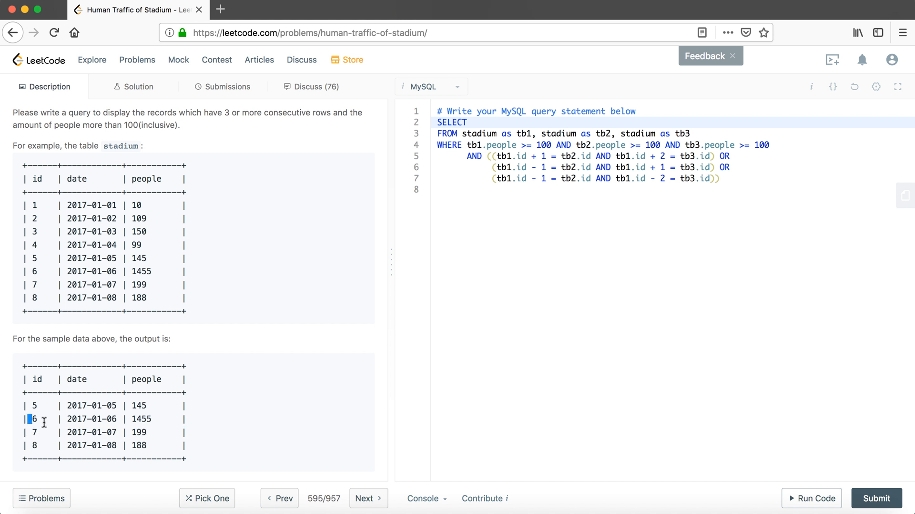
pyautogui.moveTo(27, 418); pyautogui.dragTo(49, 432)
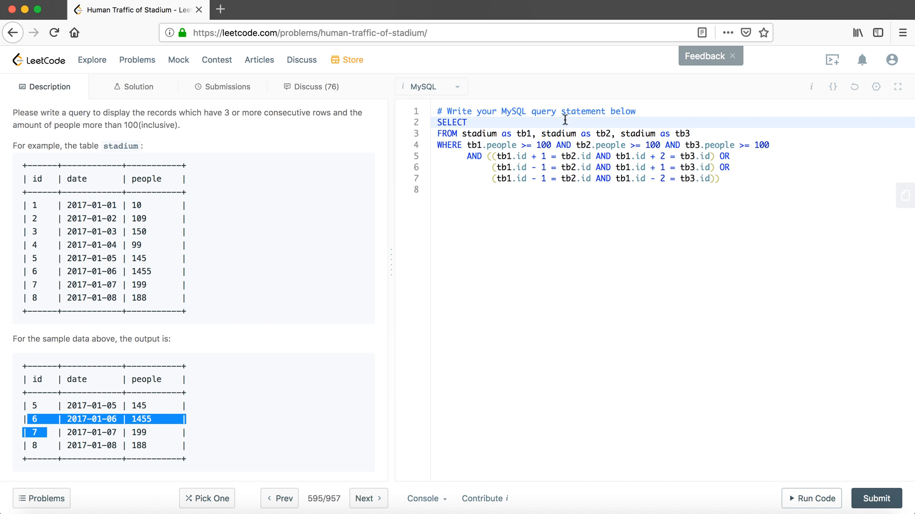
# Make the SELECT line read 'SELECT distinct tb1.id, tb1.date, tb1.people' and move to blank line 8
pyautogui.write('d')
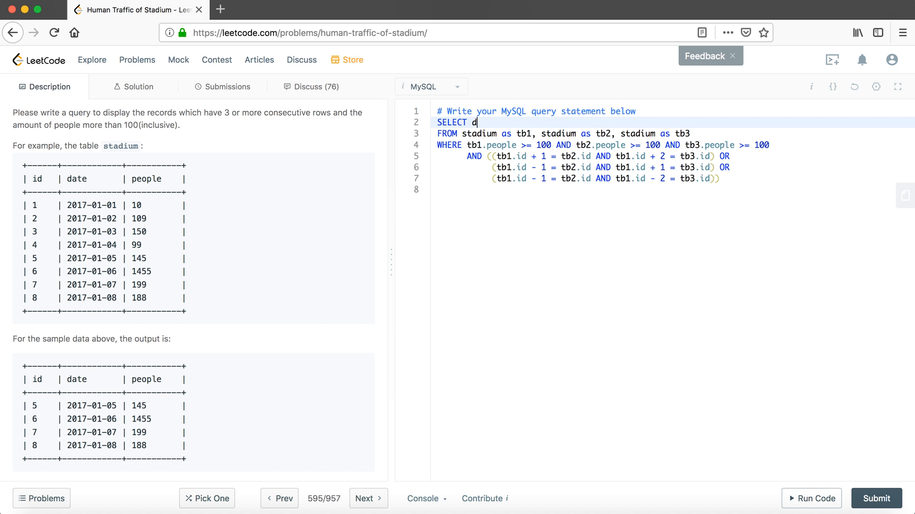
pyautogui.write('isctinct')
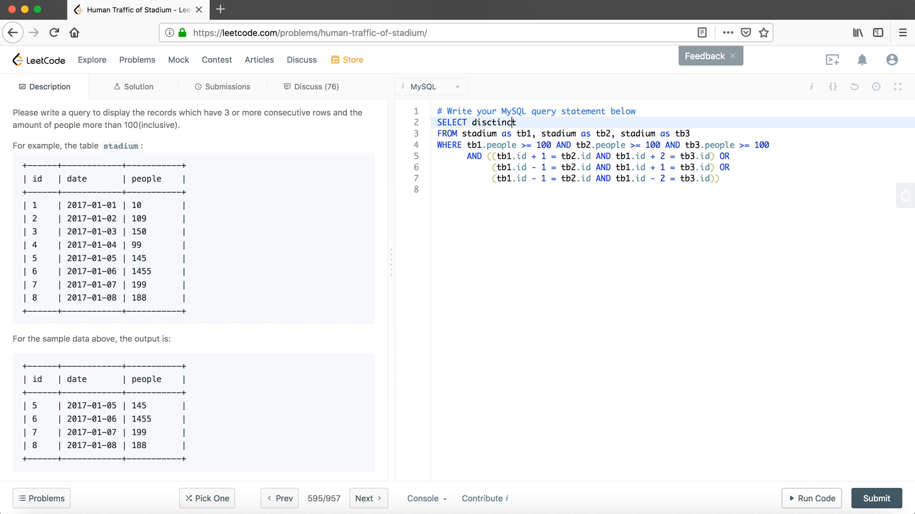
pyautogui.write('distinct')
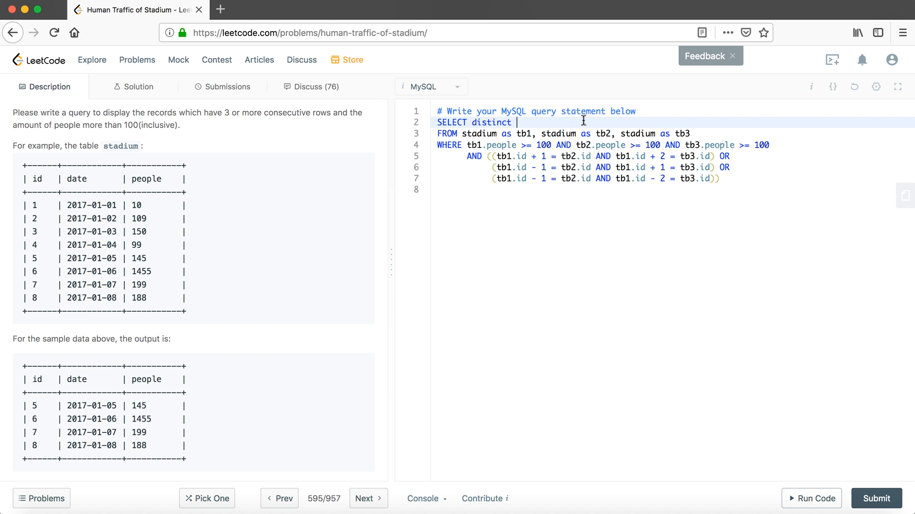
pyautogui.write('tb')
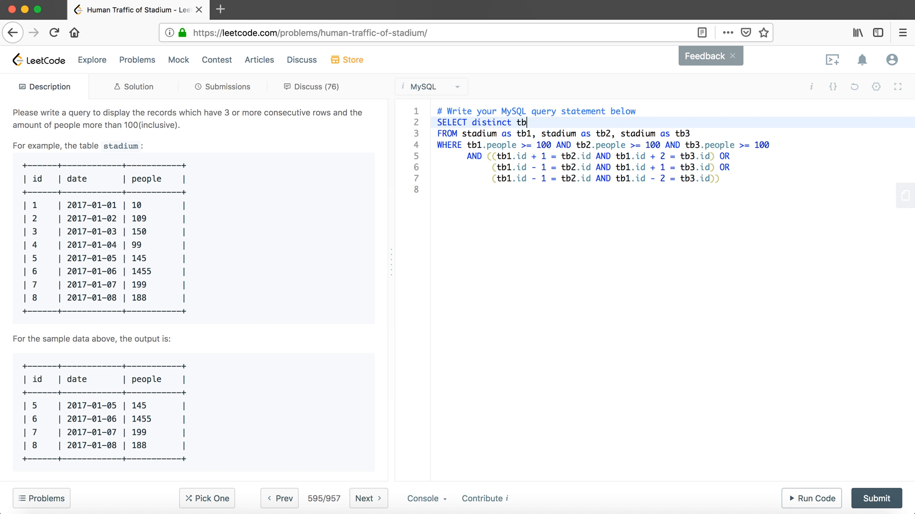
pyautogui.write('1.')
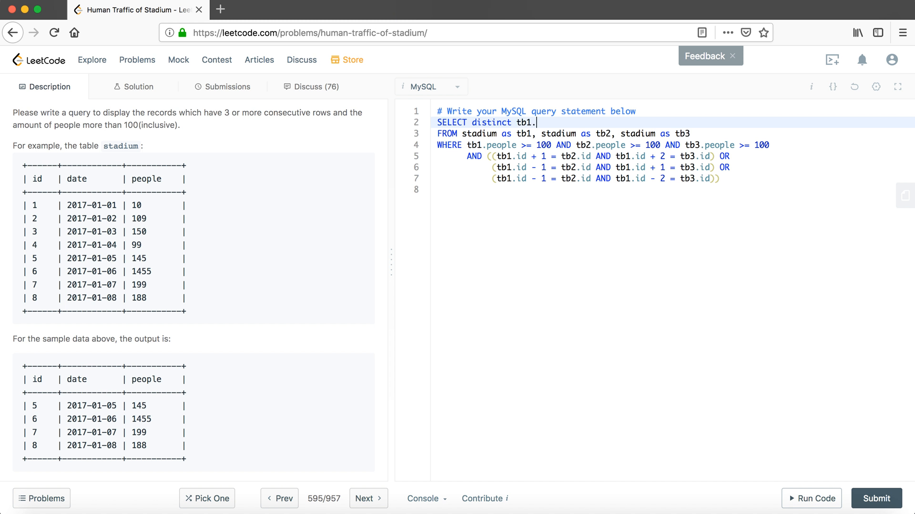
pyautogui.write('id')
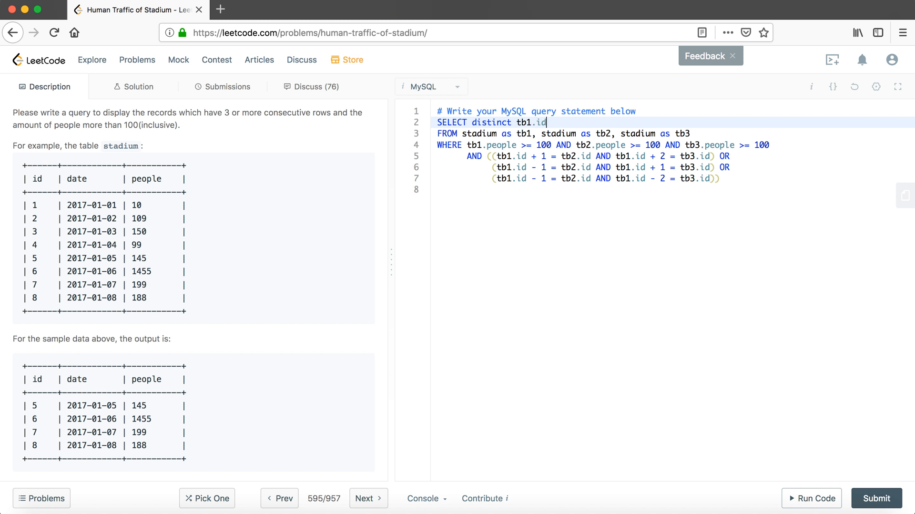
pyautogui.write(',')
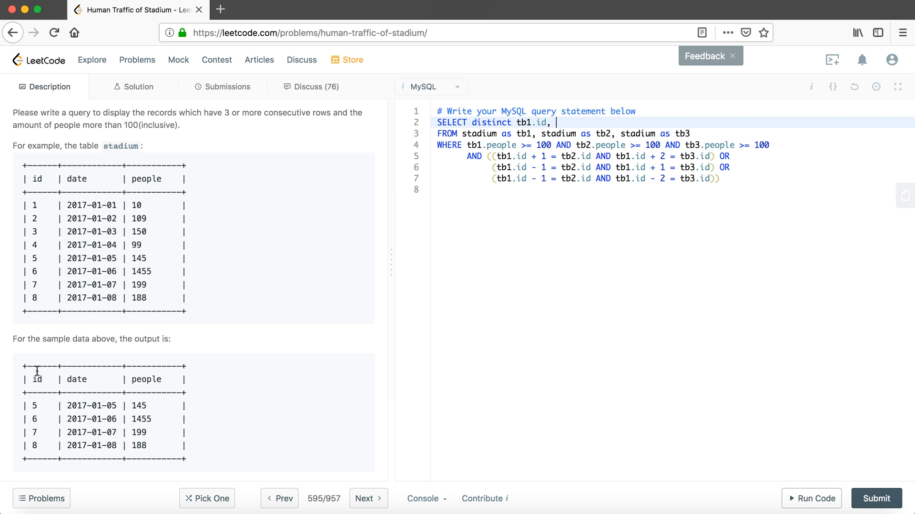
pyautogui.write('t')
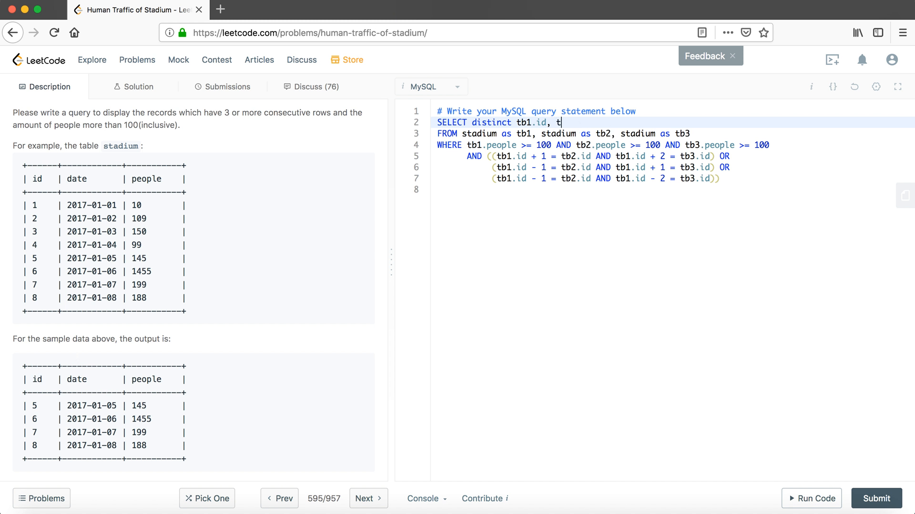
pyautogui.write('b1.')
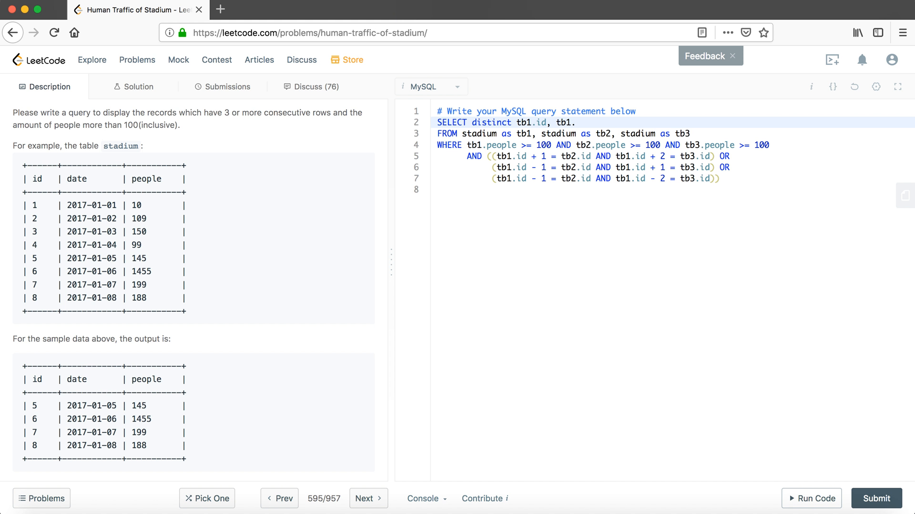
pyautogui.write('.date, tb1')
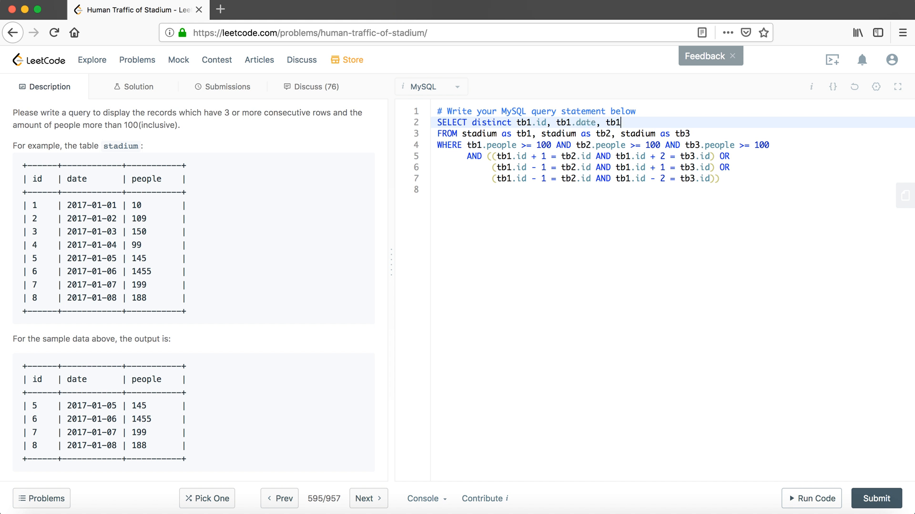
pyautogui.write('.people')
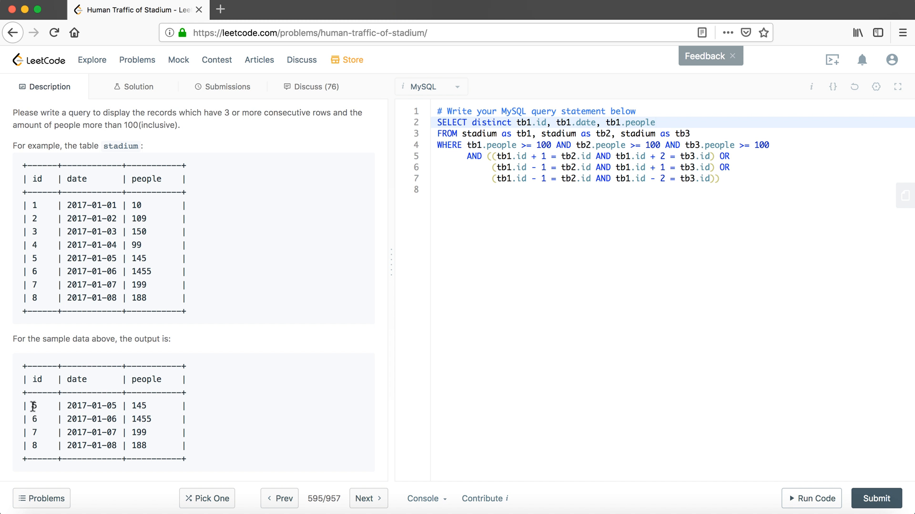
pyautogui.moveTo(32, 404); pyautogui.dragTo(36, 432)
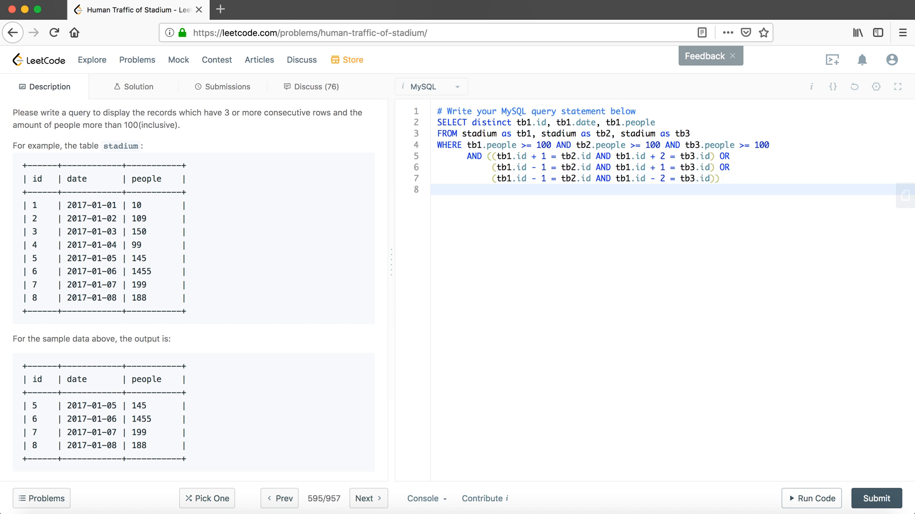
# End the query with 'ORDER BY tb1.id;'
pyautogui.write('ORDER')
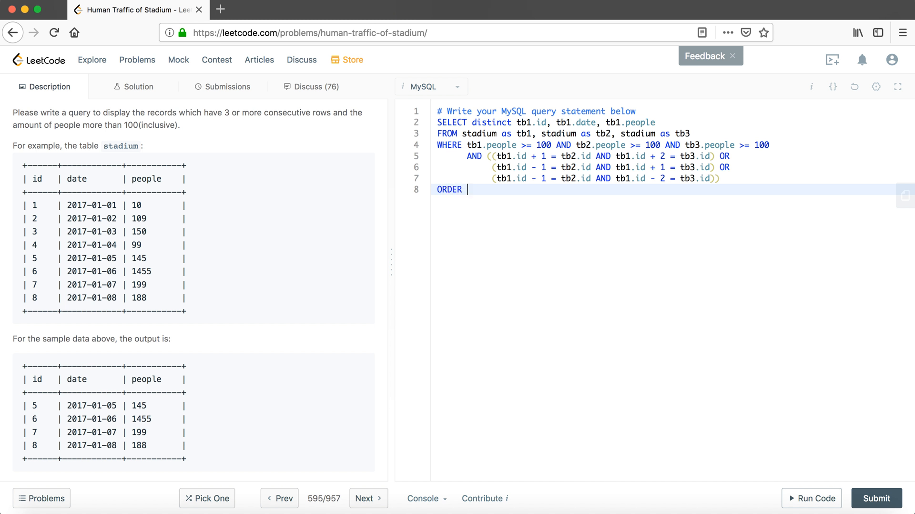
pyautogui.write('BY')
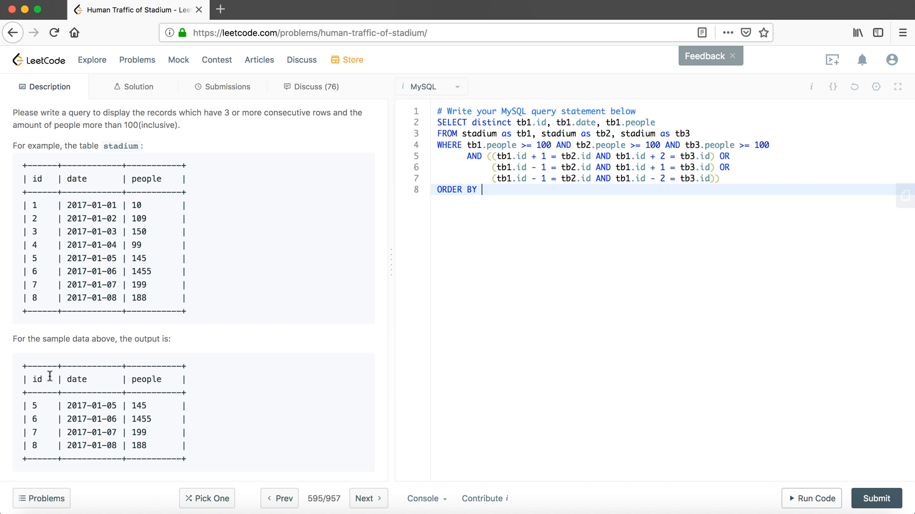
pyautogui.write('tb1.id')
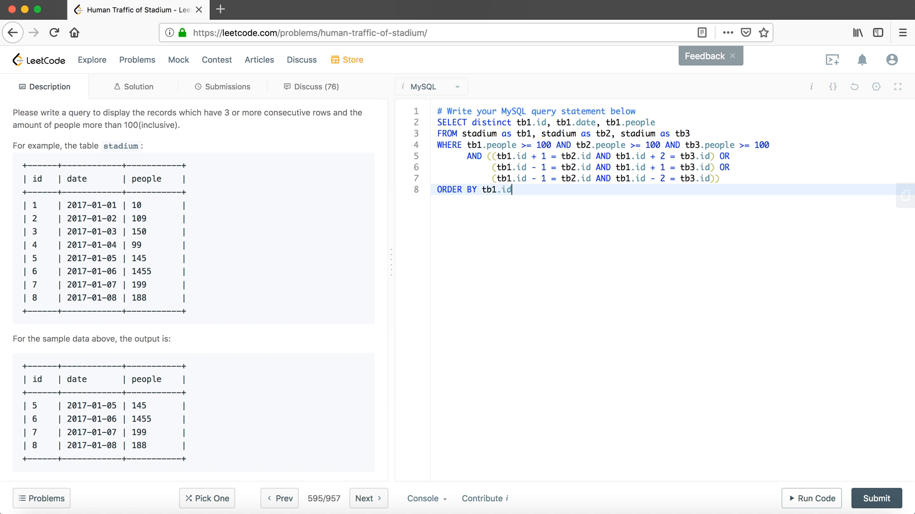
pyautogui.write(';')
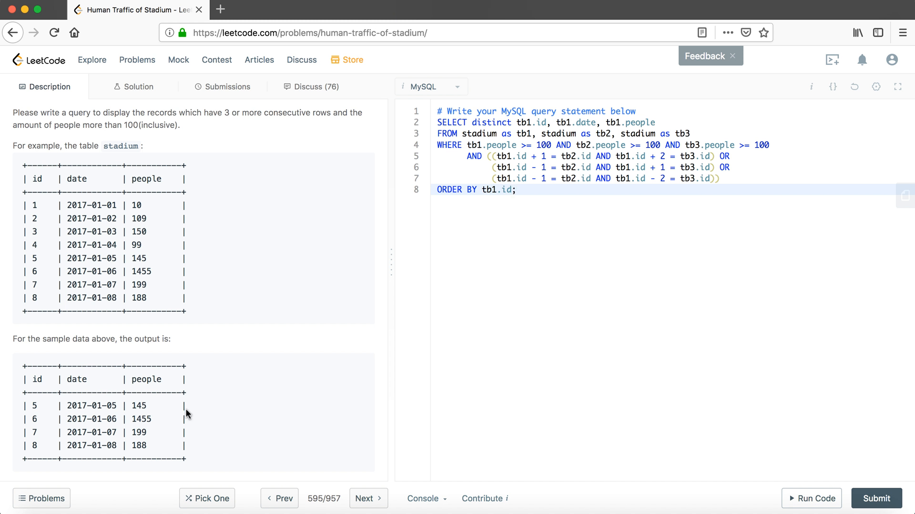
# Submit the query and get it accepted at 289 ms, faster than 65.34%
pyautogui.click(877, 511)
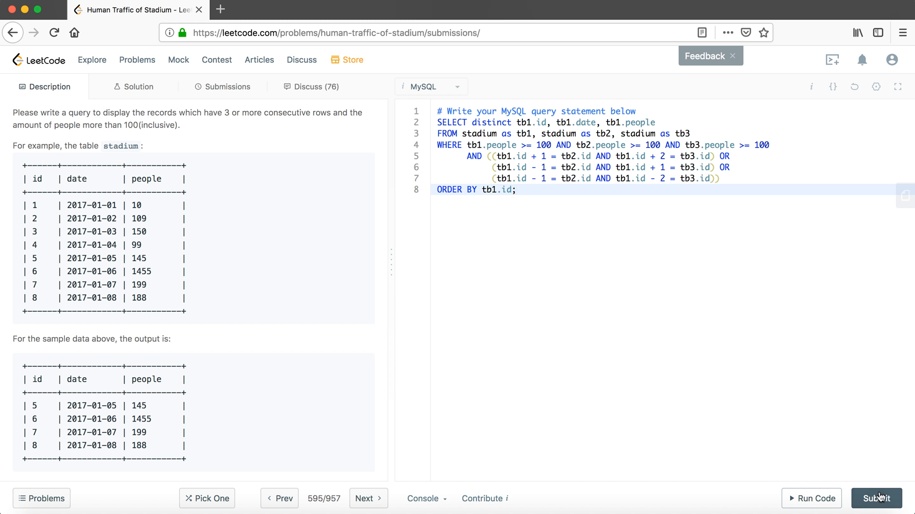
pyautogui.click(877, 512)
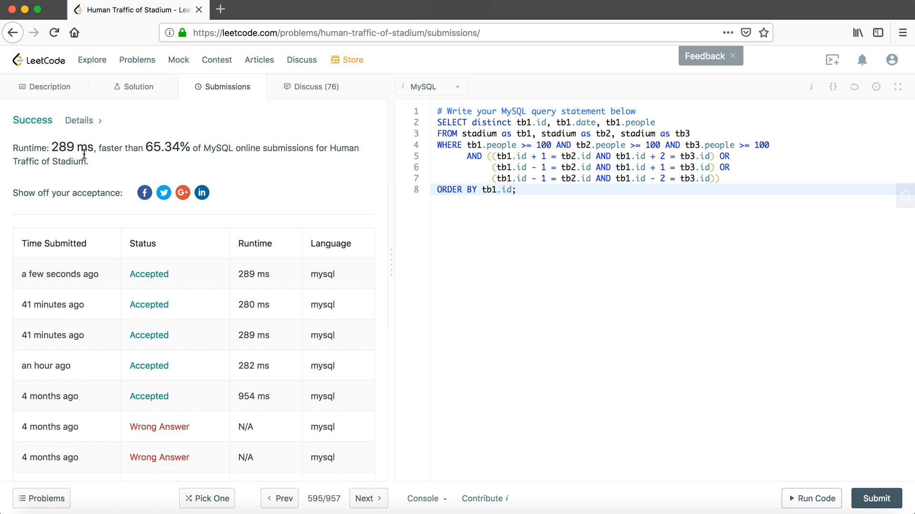
pyautogui.moveTo(154, 161)
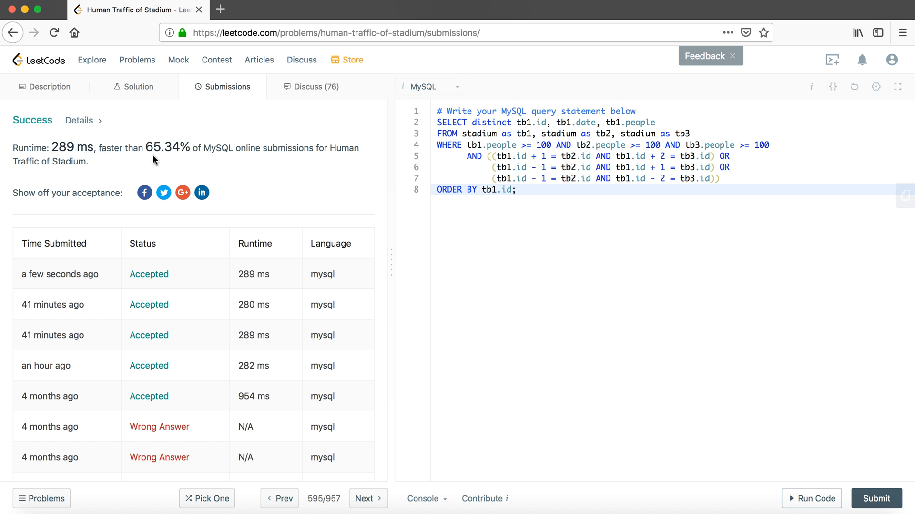
pyautogui.moveTo(202, 152)
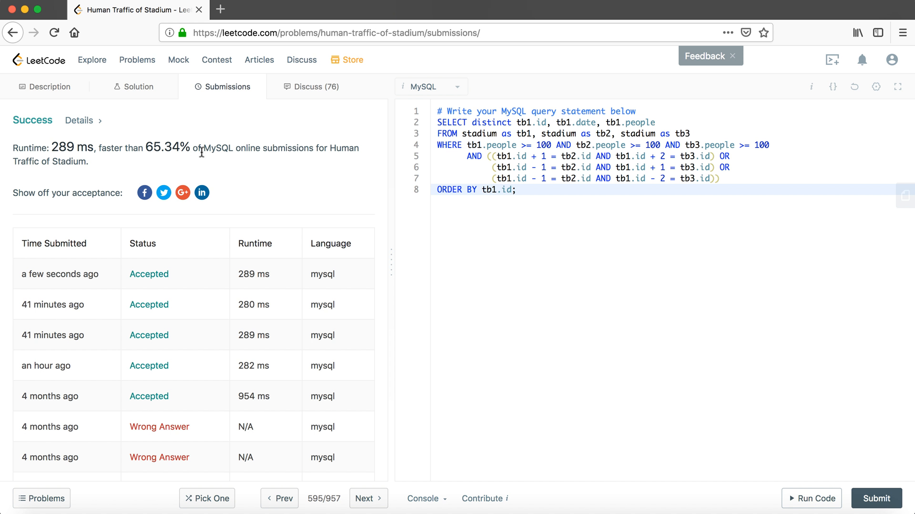
pyautogui.moveTo(201, 154)
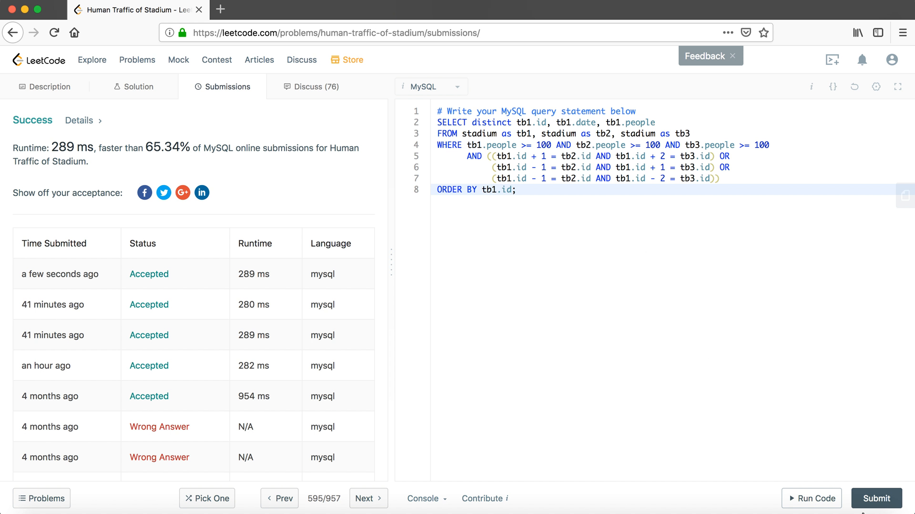
# Resubmit for a second accepted run at 294 ms and pick out the earlier 280 ms runtime
pyautogui.click(876, 511)
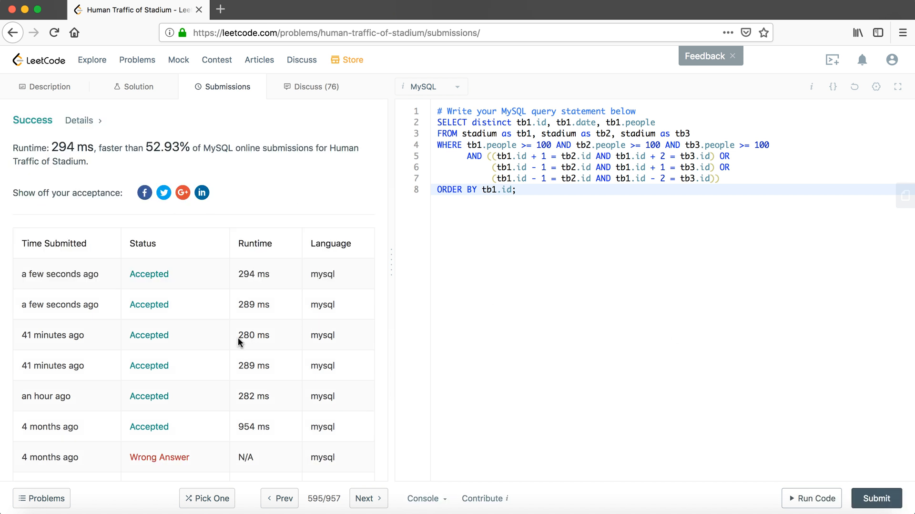
pyautogui.doubleClick(254, 335)
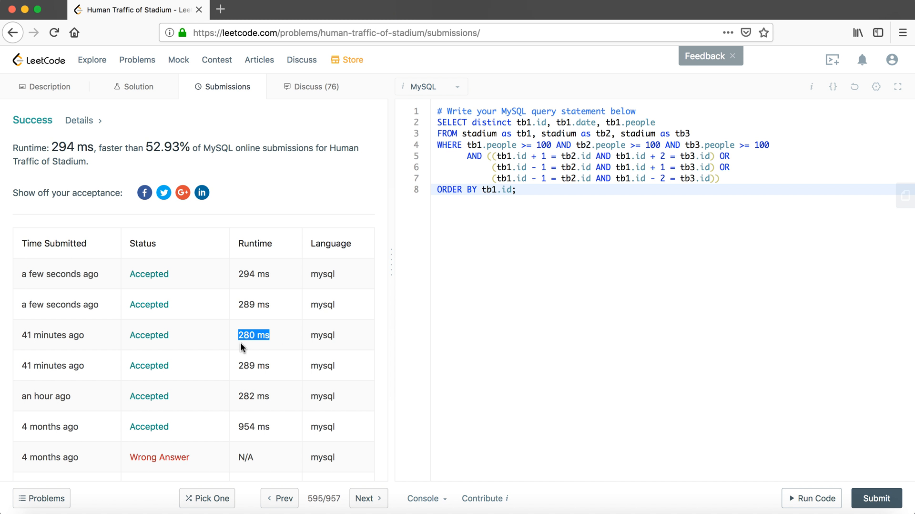
pyautogui.moveTo(267, 352)
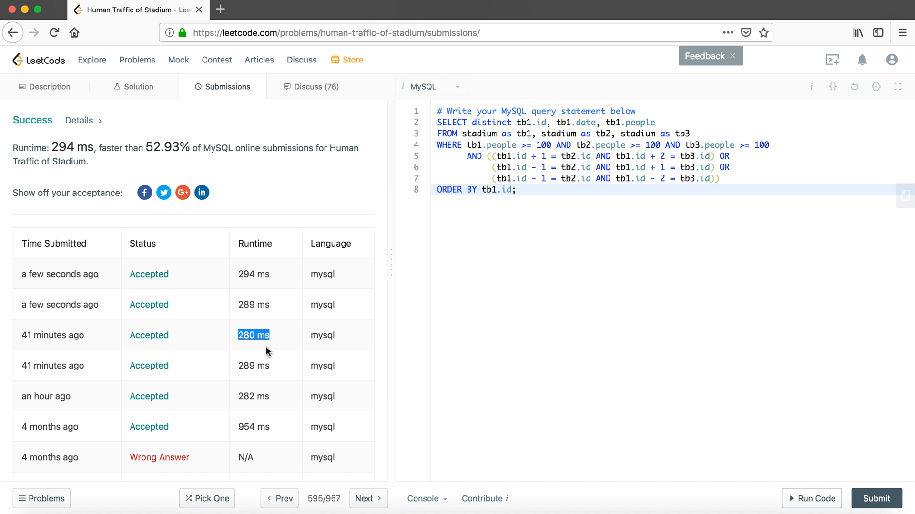
pyautogui.moveTo(254, 335)
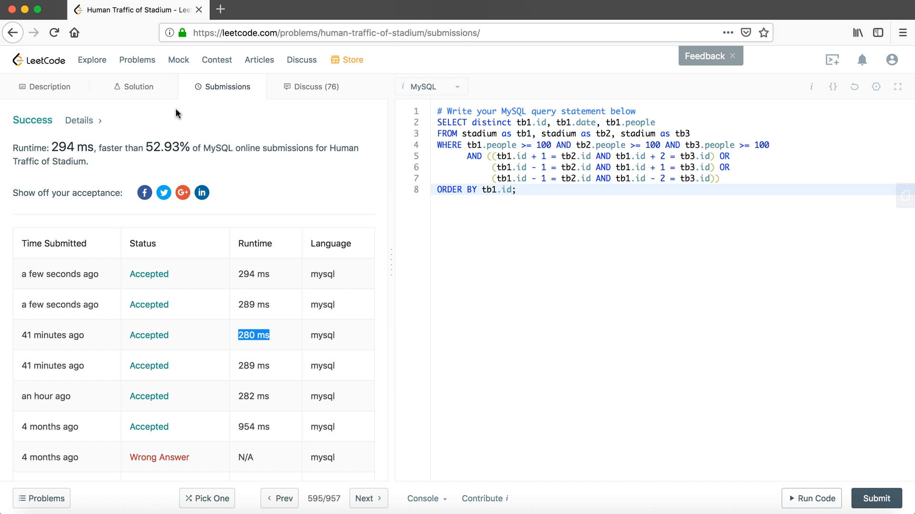
# Show the problem 601 description again beside the accepted query, cursor at the end of line 8
pyautogui.click(50, 87)
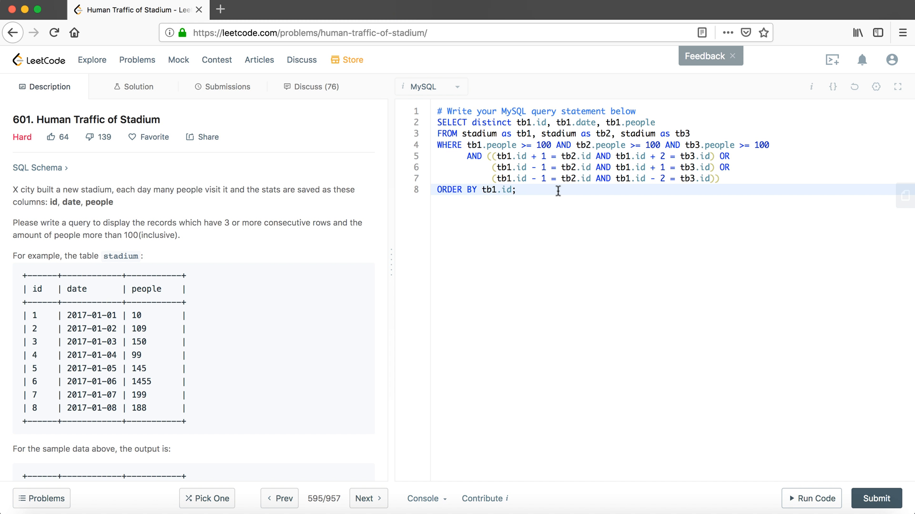
pyautogui.click(516, 189)
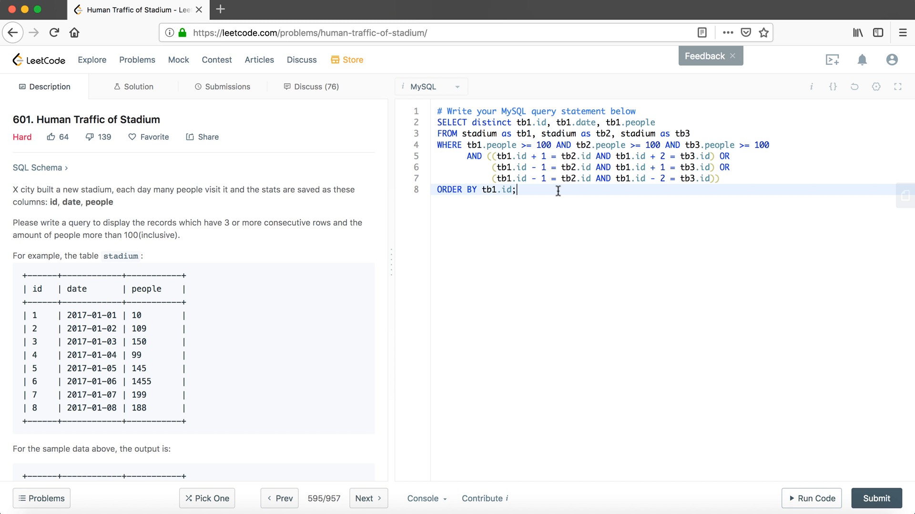
pyautogui.moveTo(561, 201)
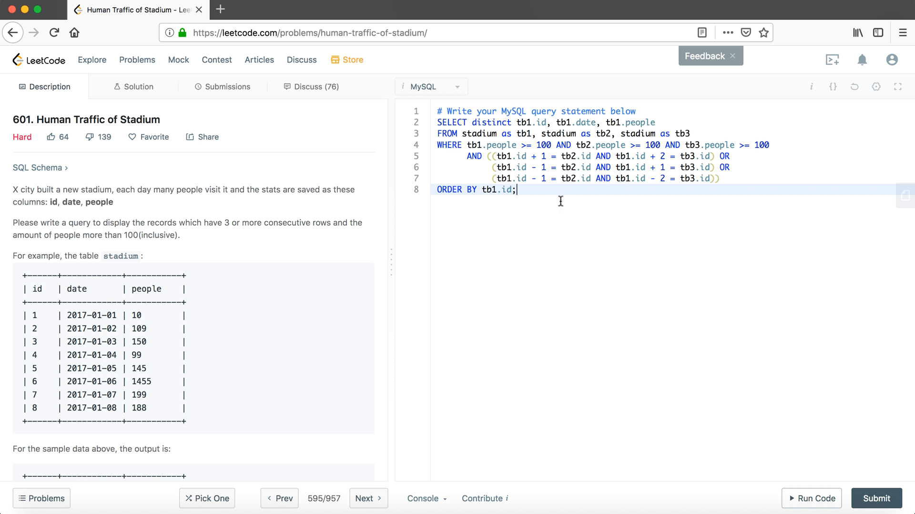
pyautogui.moveTo(564, 207)
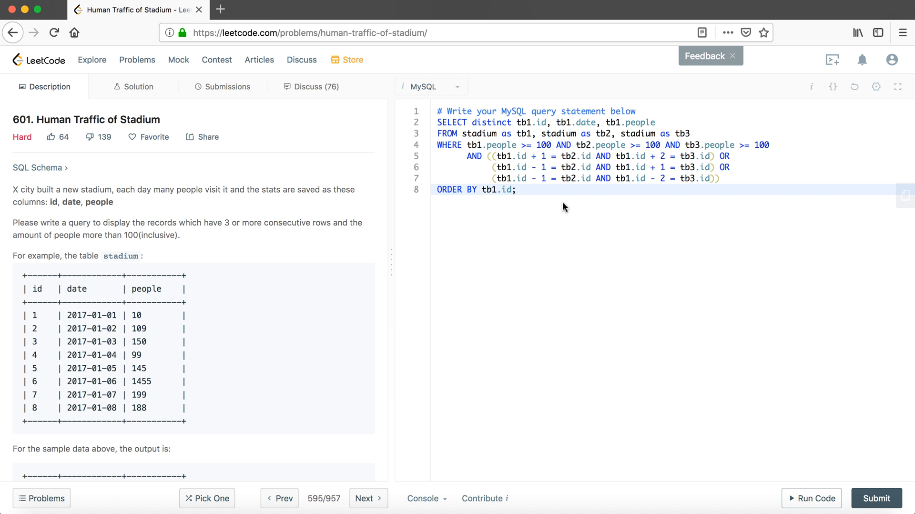